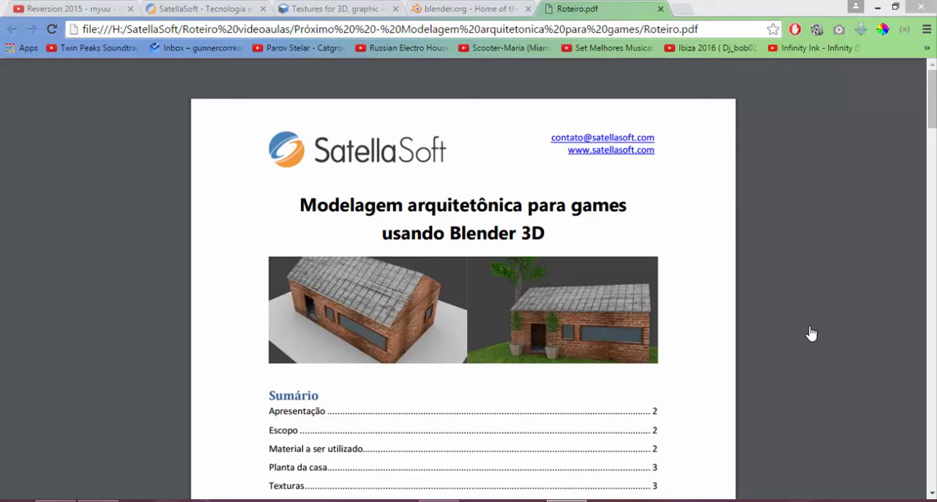
{"action": "mouse_move", "coordinate": [460, 283]}
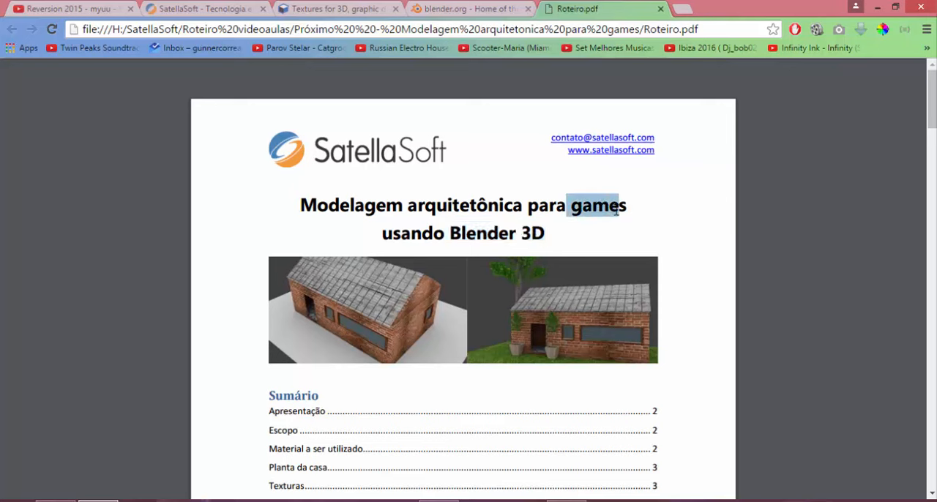
Step: Highlight the end of the course title, then scroll down toward page 2, Apresentação
{"action": "left_click_drag", "start_coordinate": [567, 205], "coordinate": [526, 205]}
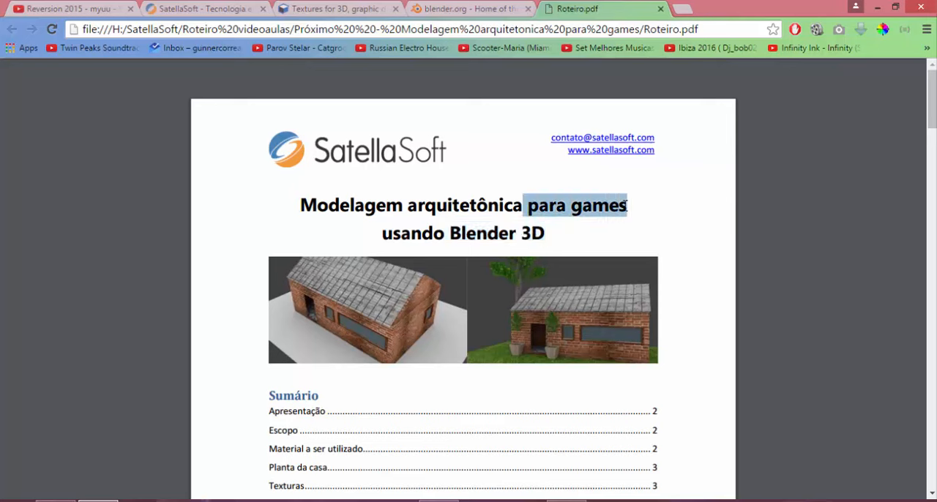
{"action": "mouse_move", "coordinate": [626, 229]}
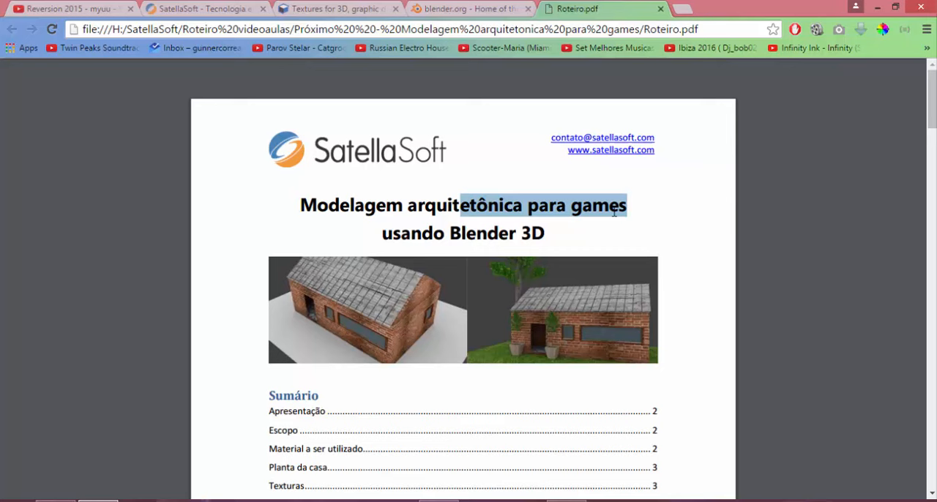
{"action": "mouse_move", "coordinate": [609, 215]}
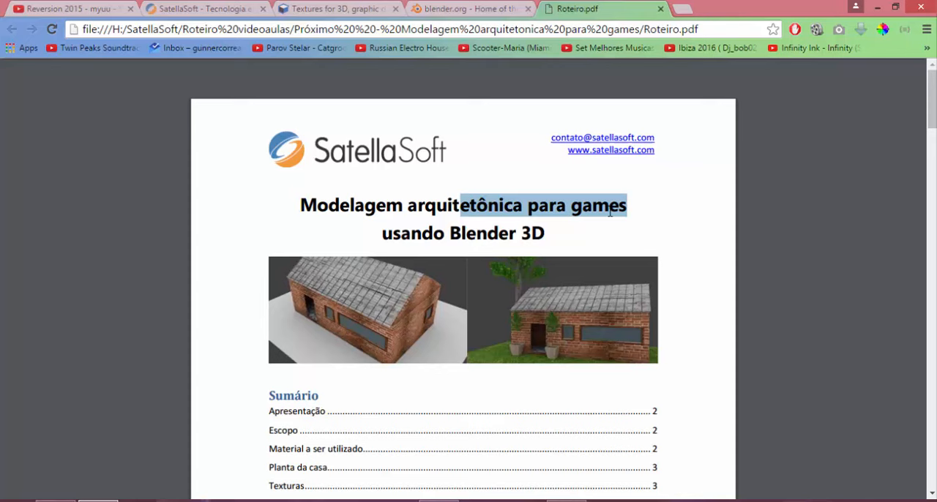
{"action": "mouse_move", "coordinate": [628, 236]}
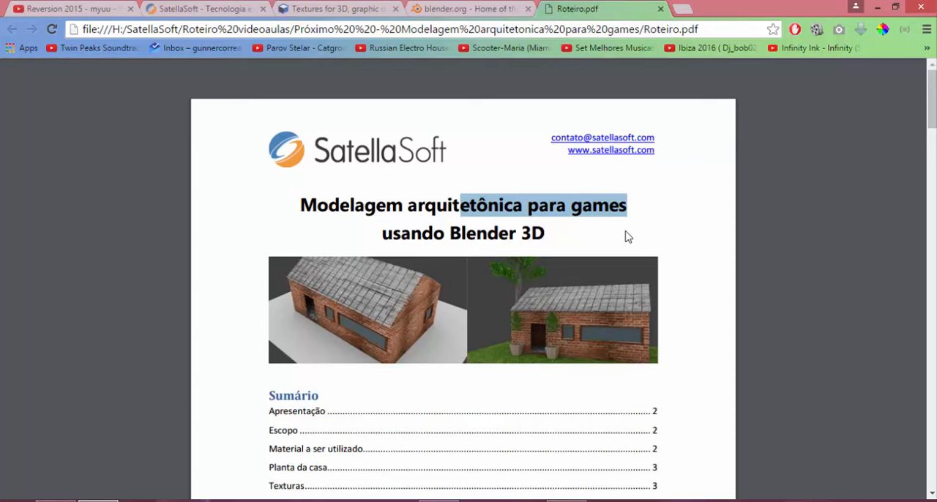
{"action": "scroll", "scroll_direction": "down", "scroll_amount": 3}
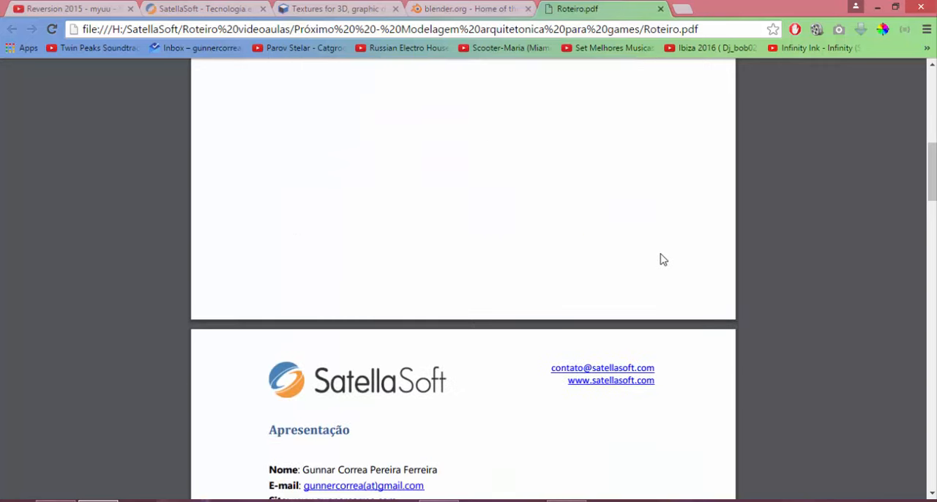
Step: Scroll through Apresentação and Escopo to the Blender and textures.com material links
{"action": "scroll", "scroll_direction": "down", "scroll_amount": 3}
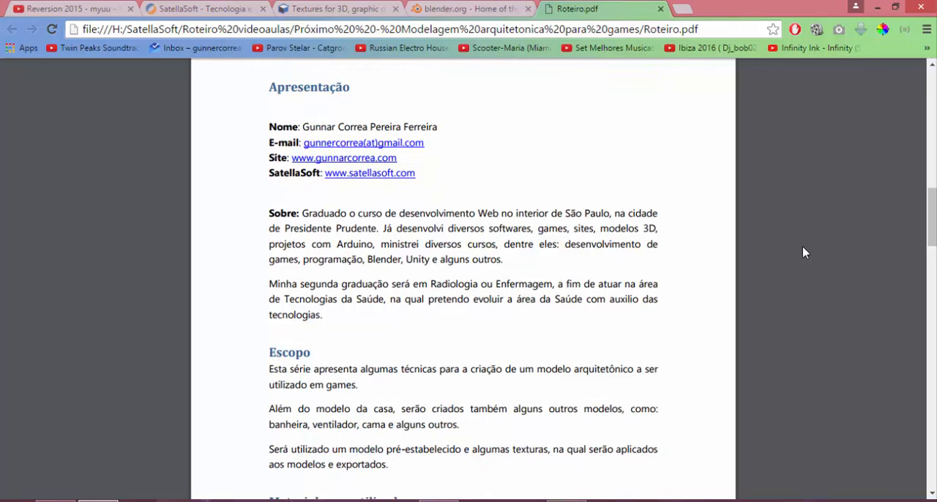
{"action": "scroll", "scroll_direction": "down", "scroll_amount": 3}
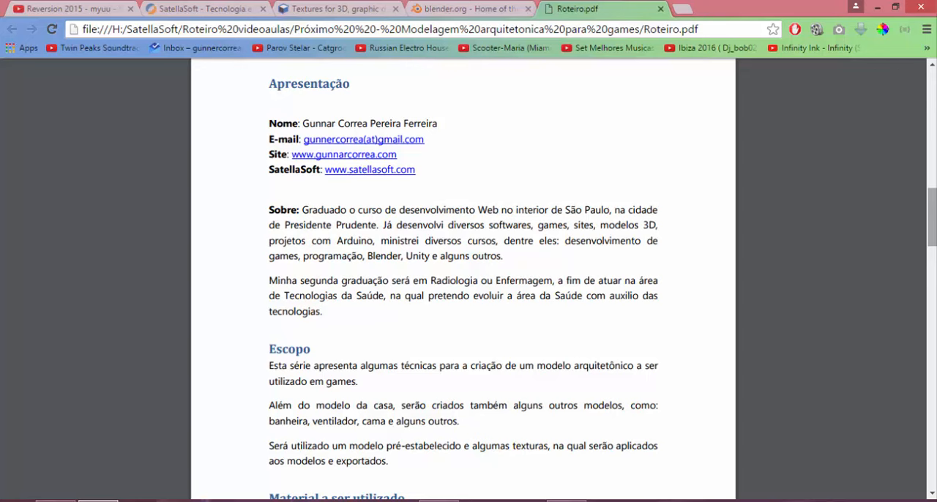
{"action": "scroll", "scroll_direction": "down", "scroll_amount": 3}
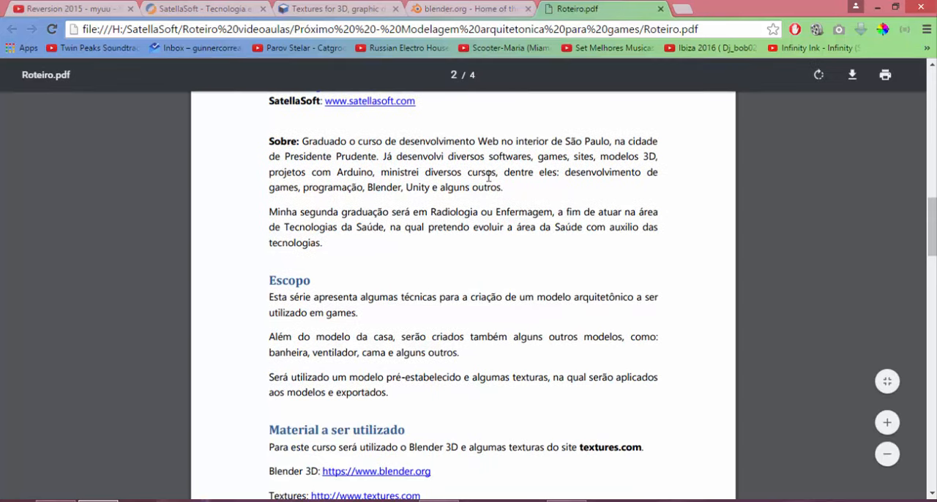
{"action": "scroll", "scroll_direction": "down", "scroll_amount": 3}
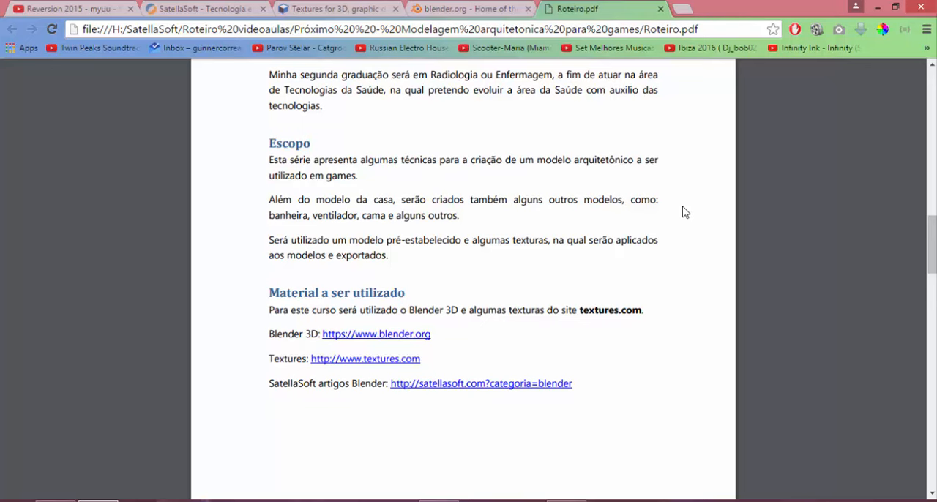
{"action": "mouse_move", "coordinate": [631, 245]}
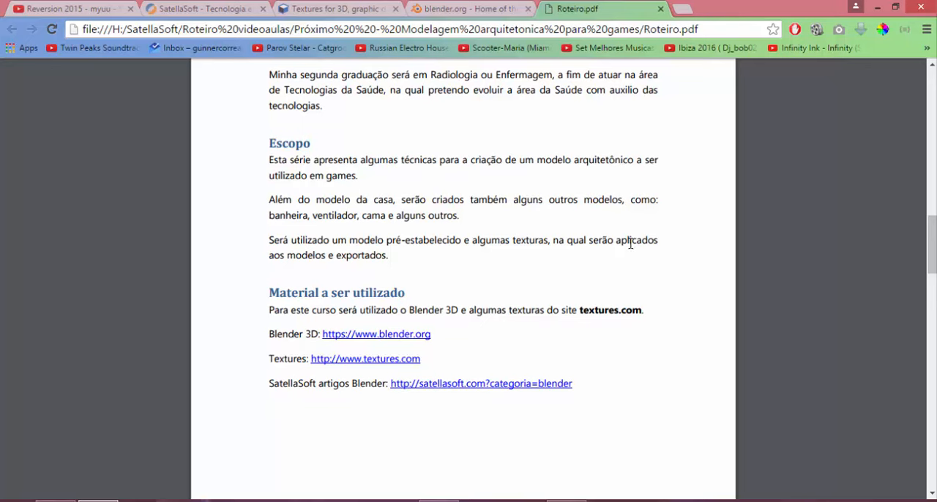
{"action": "mouse_move", "coordinate": [642, 252]}
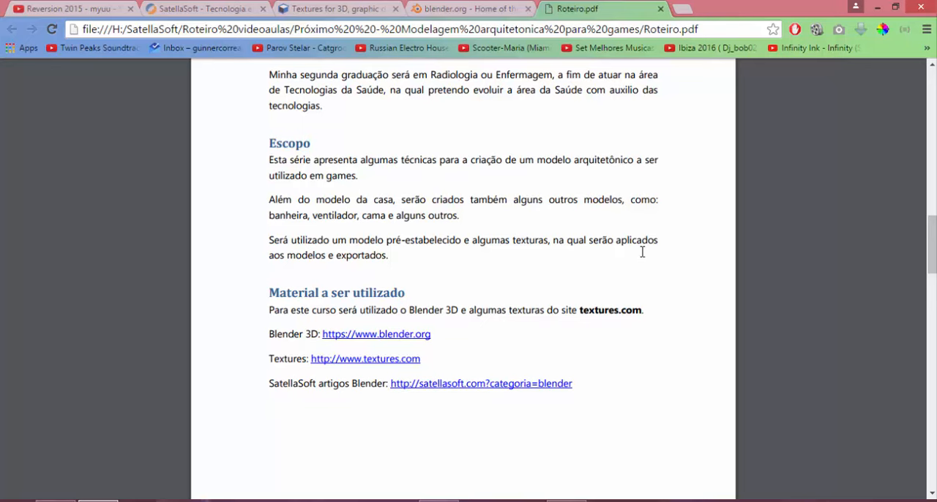
{"action": "scroll", "scroll_direction": "down", "scroll_amount": 3}
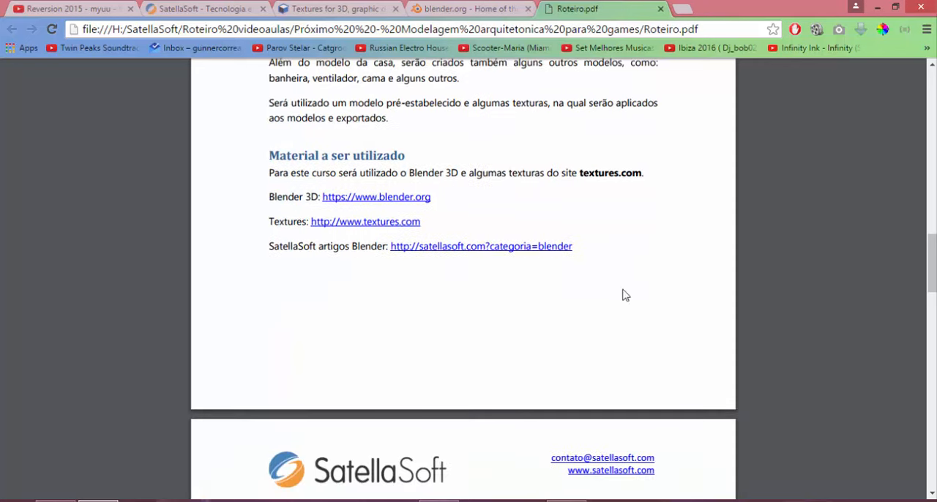
{"action": "mouse_move", "coordinate": [601, 295]}
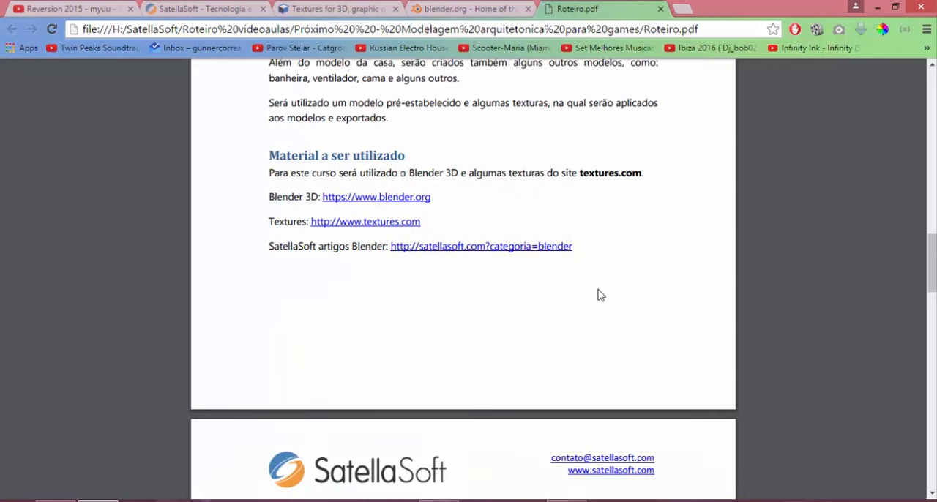
{"action": "mouse_move", "coordinate": [498, 253]}
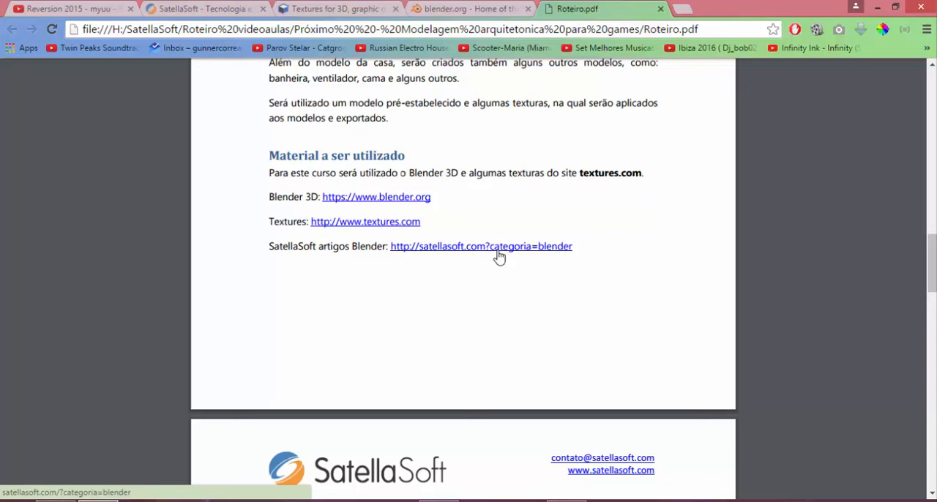
{"action": "mouse_move", "coordinate": [788, 214]}
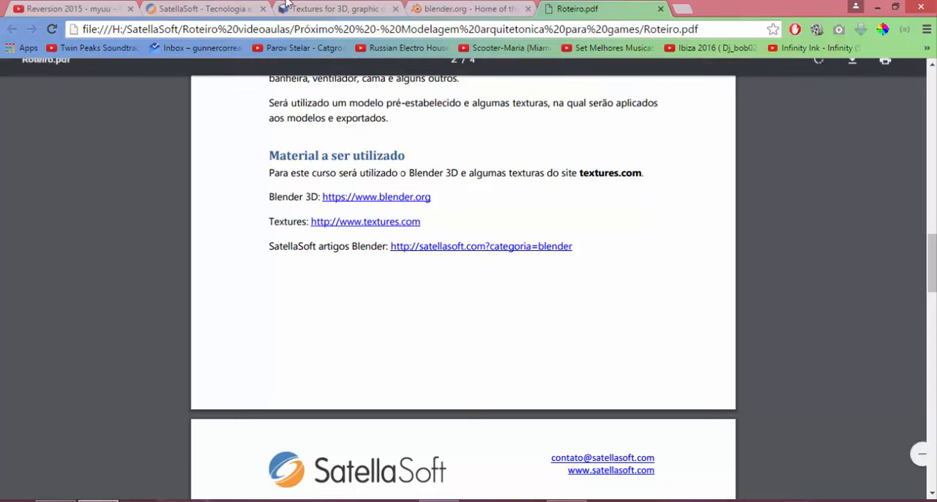
{"action": "left_click", "coordinate": [319, 8]}
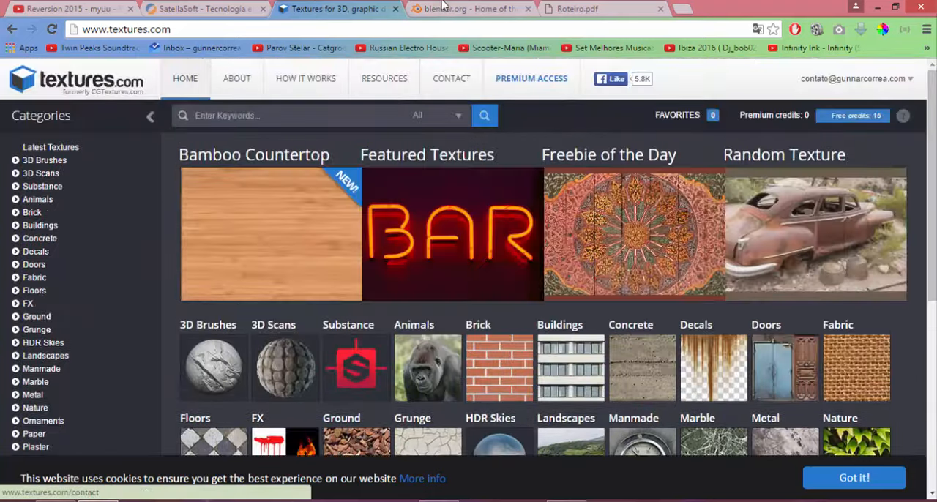
{"action": "left_click", "coordinate": [465, 8]}
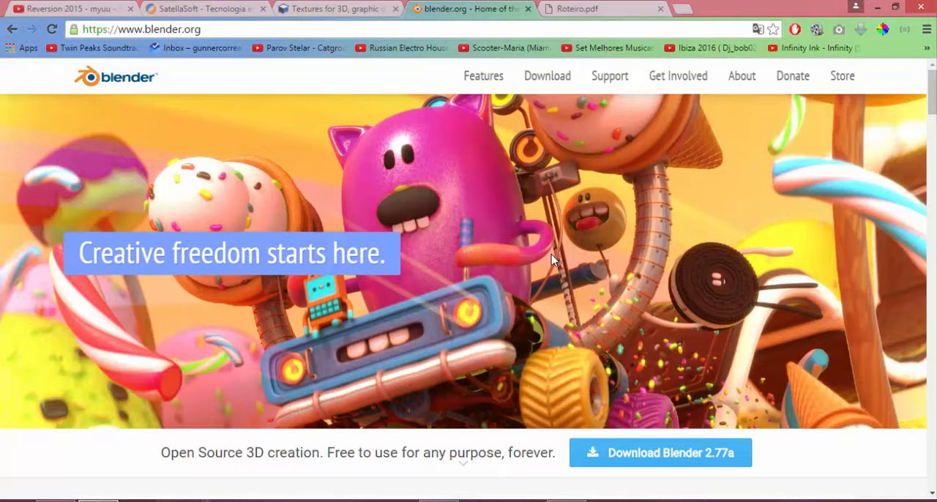
{"action": "scroll", "scroll_direction": "down", "scroll_amount": 3}
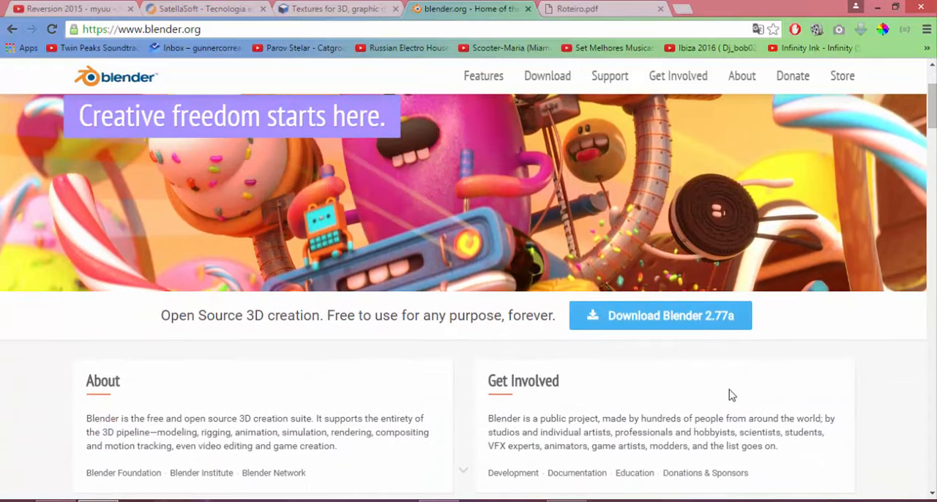
{"action": "mouse_move", "coordinate": [823, 434]}
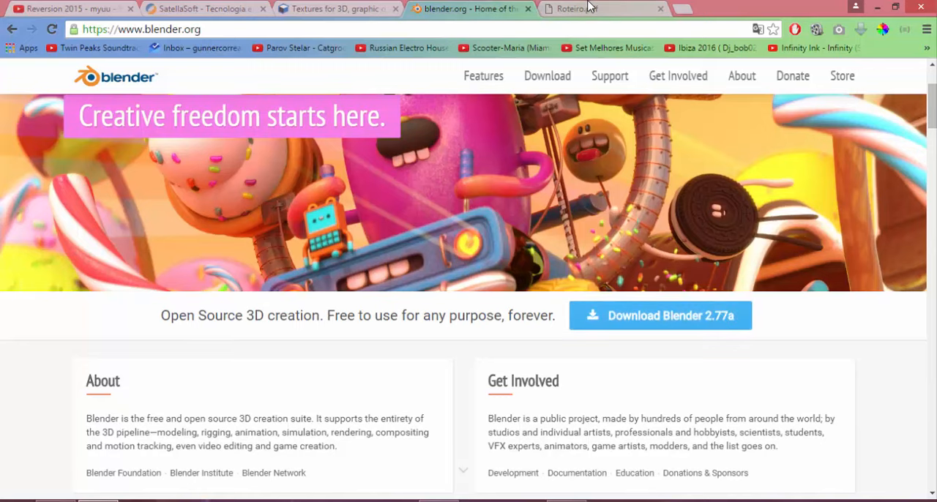
{"action": "left_click", "coordinate": [589, 8]}
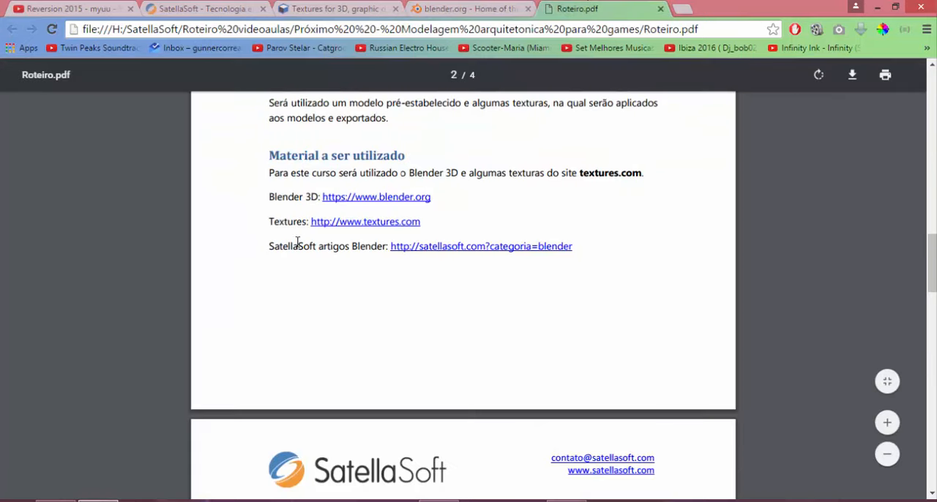
{"action": "mouse_move", "coordinate": [388, 201]}
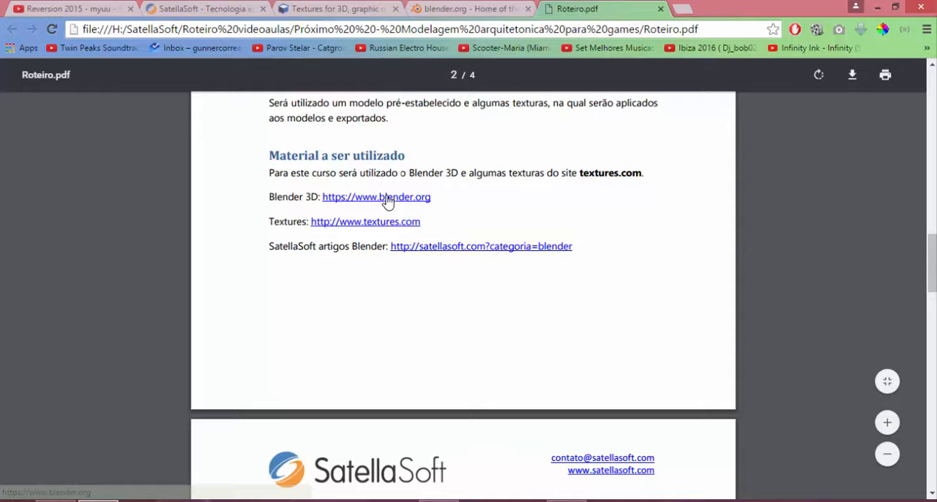
{"action": "mouse_move", "coordinate": [585, 172]}
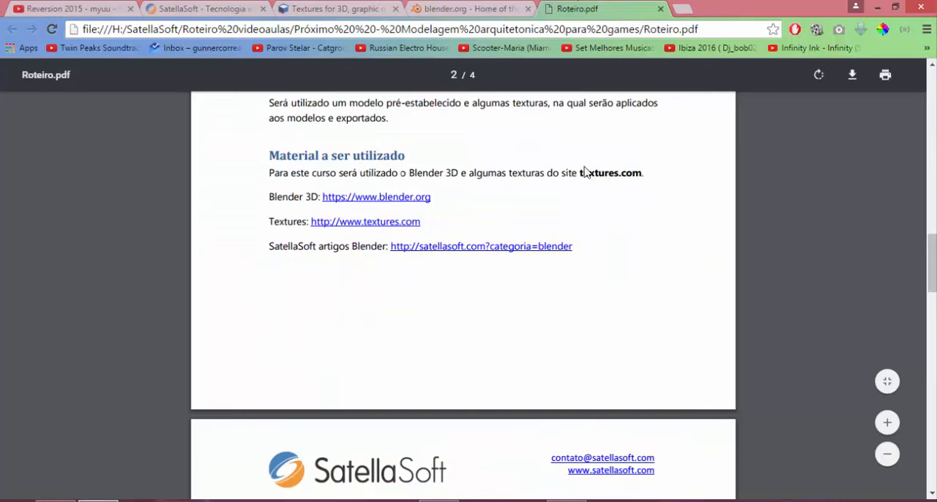
Step: Scroll Roteiro.pdf down to page 3's Planta da casa floor plan with room measurements
{"action": "scroll", "scroll_direction": "down", "scroll_amount": 3}
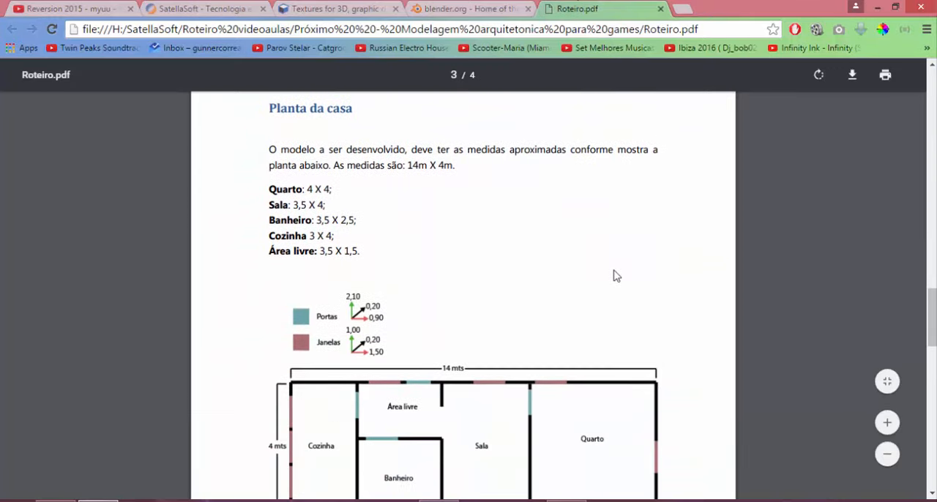
{"action": "mouse_move", "coordinate": [604, 268]}
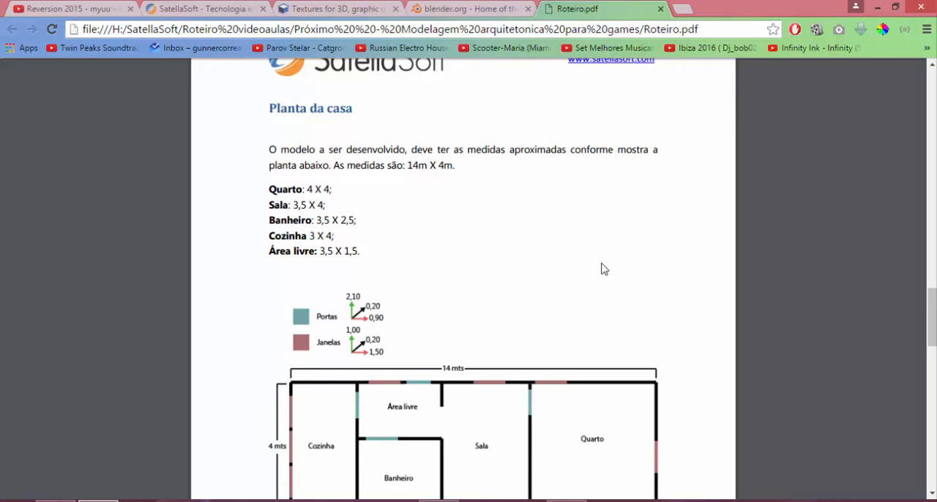
{"action": "mouse_move", "coordinate": [189, 496]}
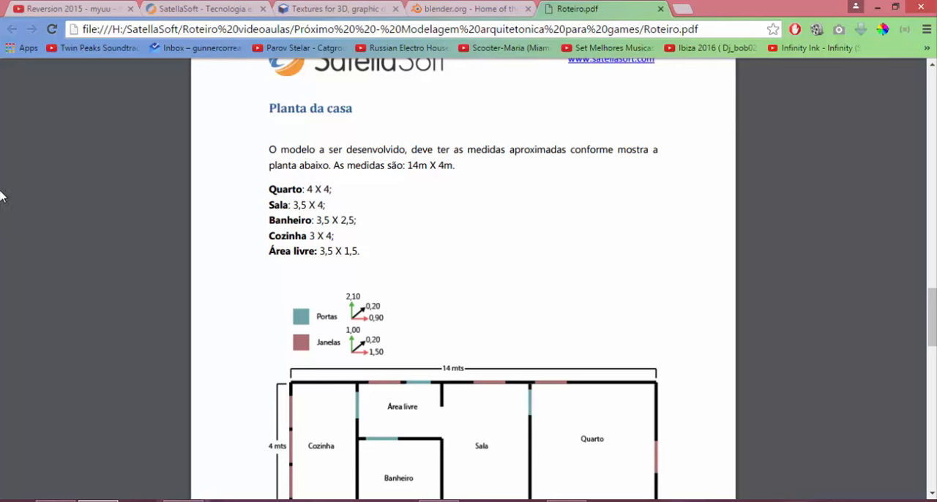
{"action": "mouse_move", "coordinate": [276, 236]}
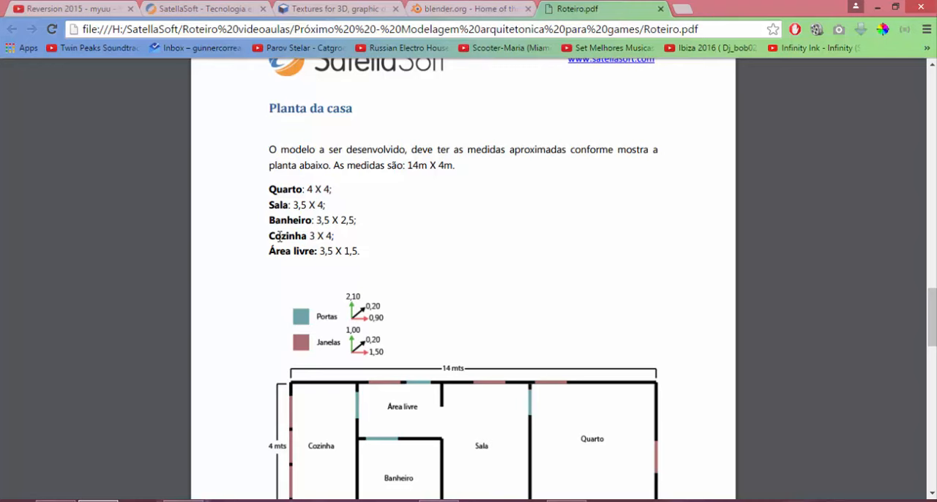
{"action": "scroll", "scroll_direction": "down", "scroll_amount": 3}
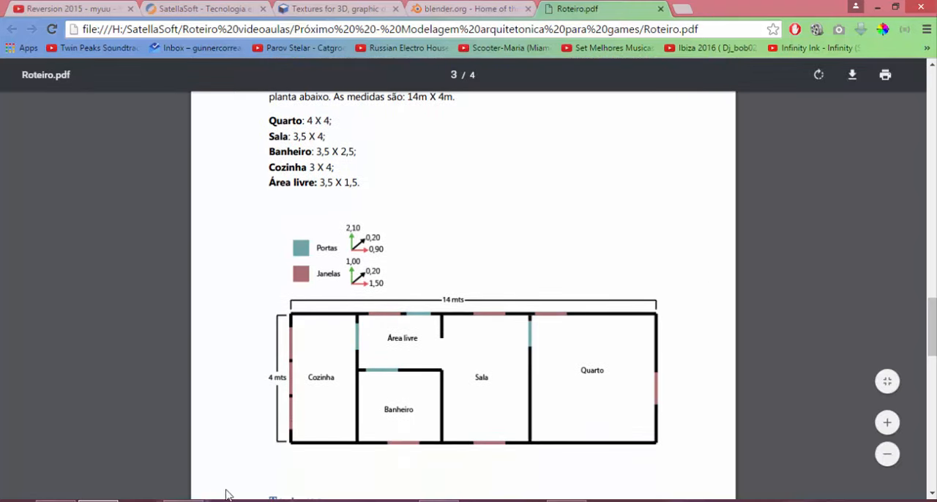
{"action": "mouse_move", "coordinate": [904, 206]}
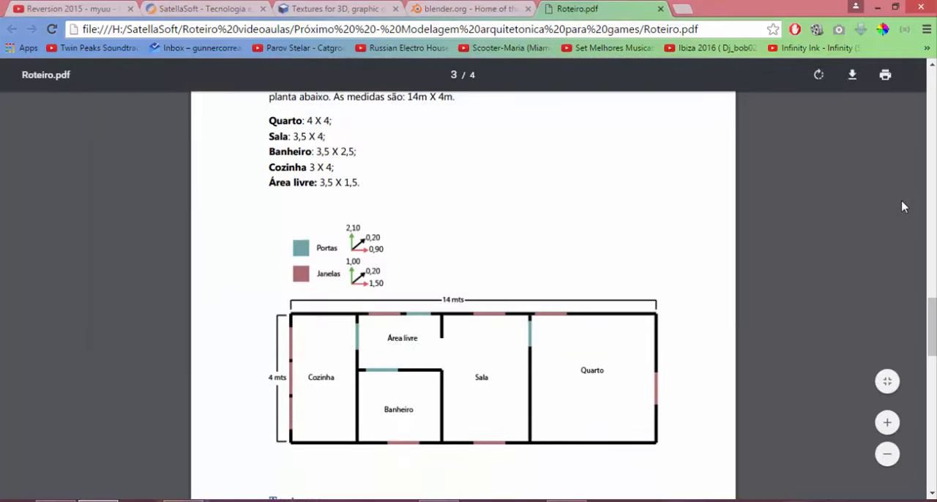
{"action": "mouse_move", "coordinate": [566, 193]}
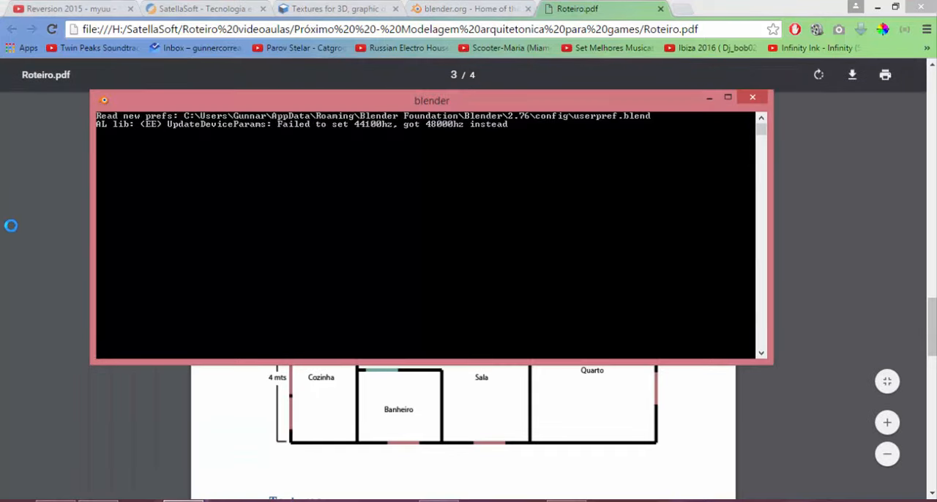
Step: Select the default cube, enter Edit Mode to subdivide it, and orbit around the block
{"action": "left_click", "coordinate": [727, 97]}
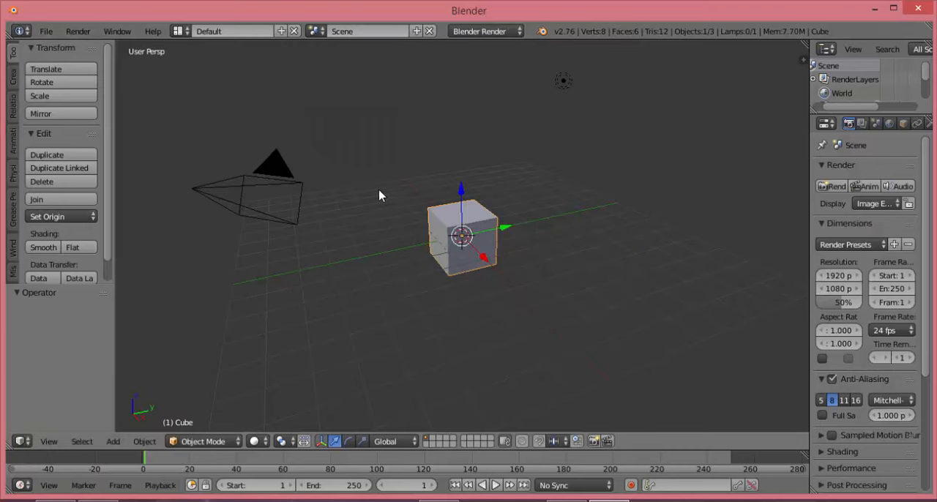
{"action": "left_click", "coordinate": [373, 223]}
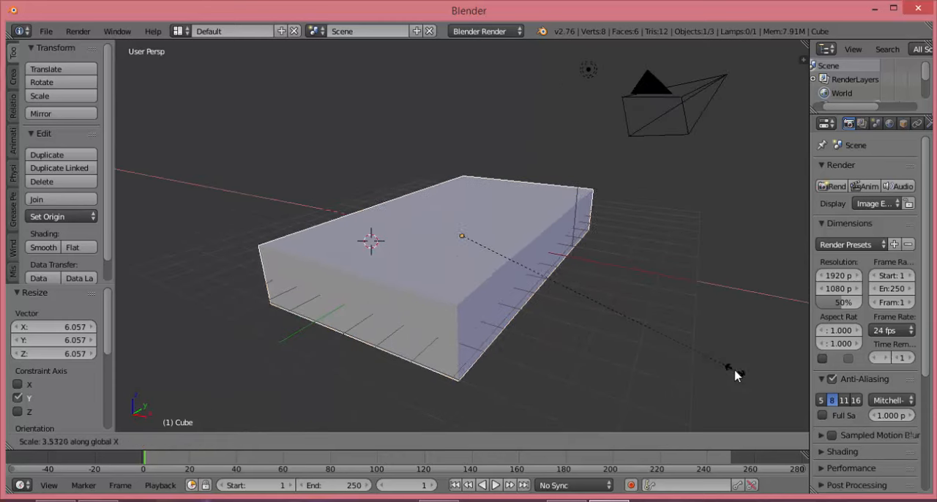
{"action": "key", "text": "Tab"}
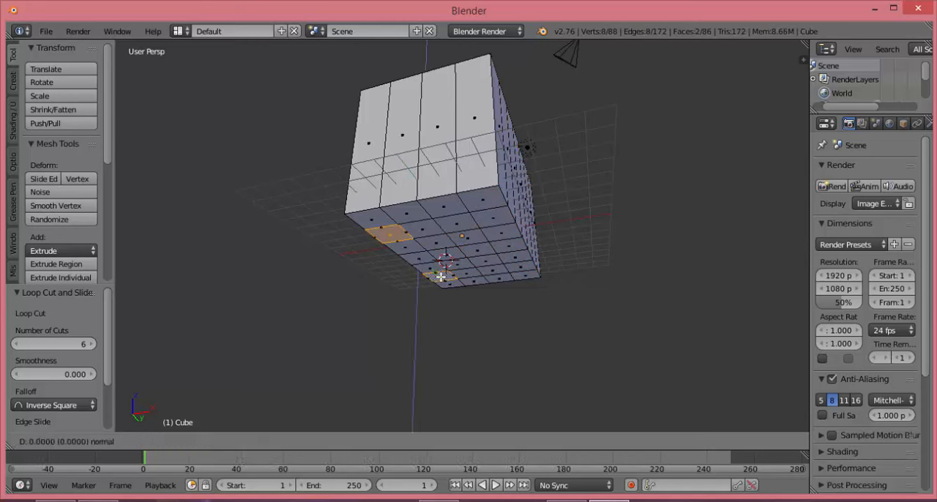
{"action": "left_click_drag", "start_coordinate": [439, 274], "coordinate": [413, 392]}
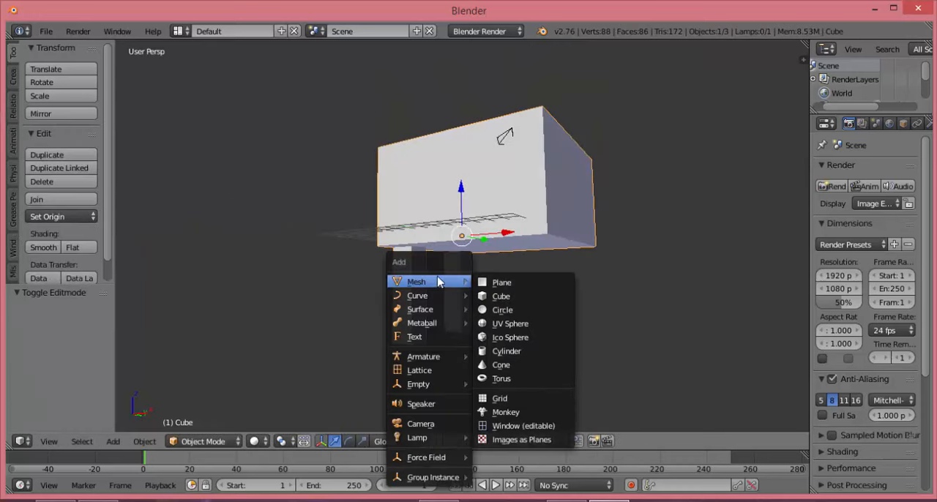
Step: Add a ground plane, add loop cuts for the block's legs, then return to Chrome
{"action": "left_click", "coordinate": [502, 282]}
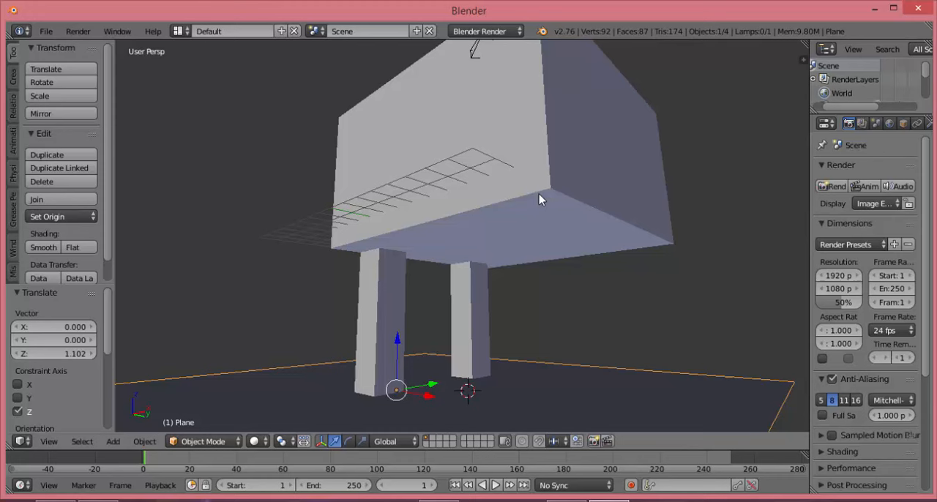
{"action": "key", "text": "Tab"}
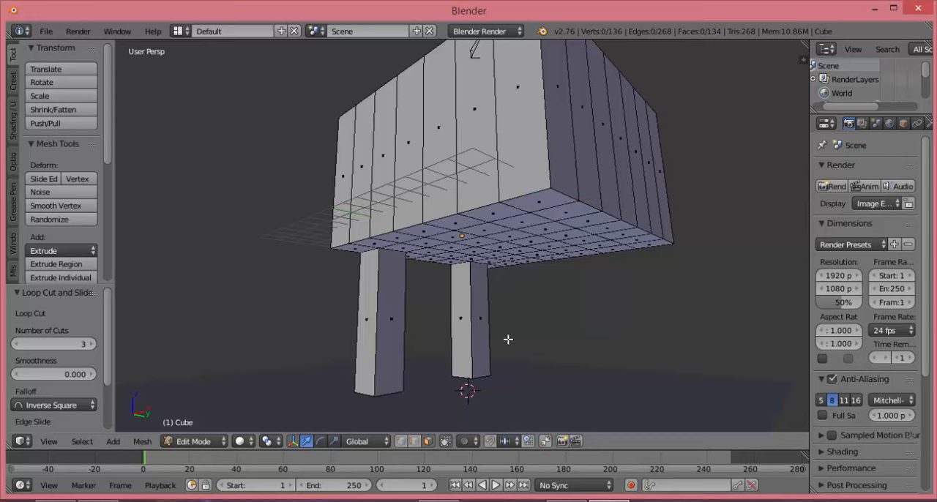
{"action": "left_click", "coordinate": [533, 221]}
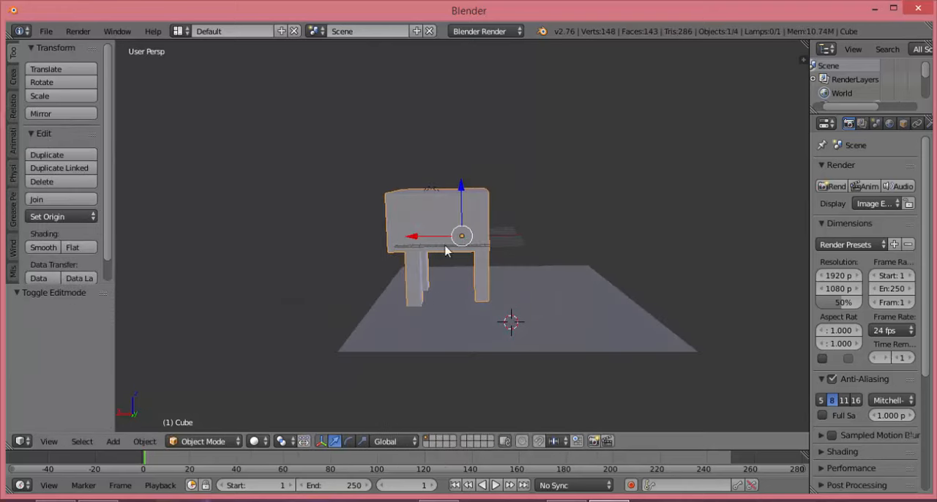
{"action": "left_click", "coordinate": [917, 8]}
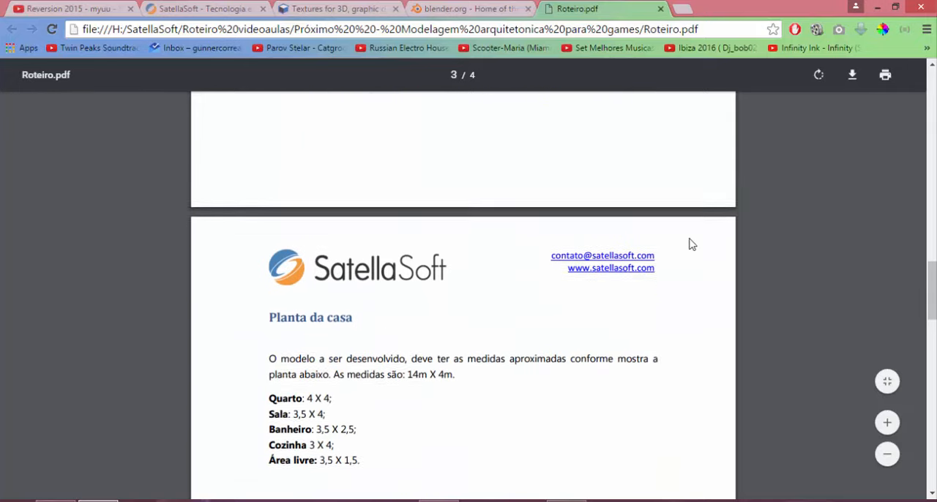
{"action": "scroll", "scroll_direction": "down", "scroll_amount": 3}
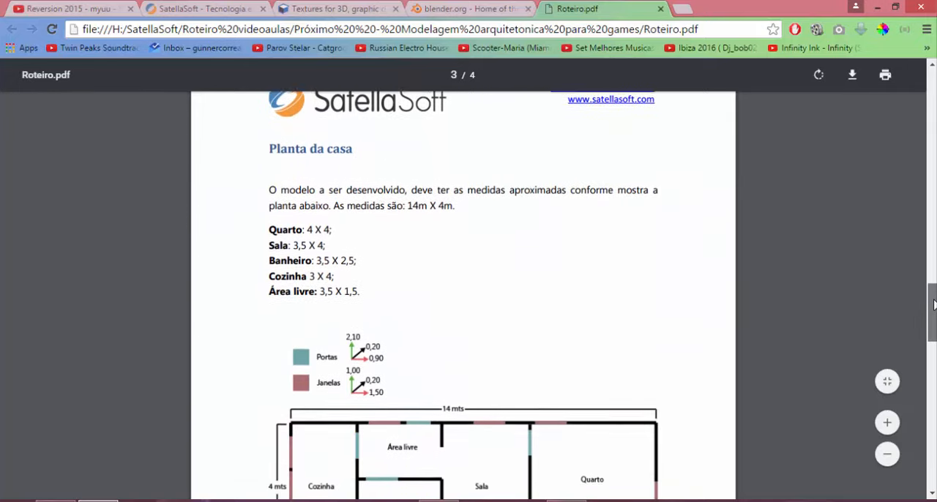
{"action": "scroll", "scroll_direction": "down", "scroll_amount": 3}
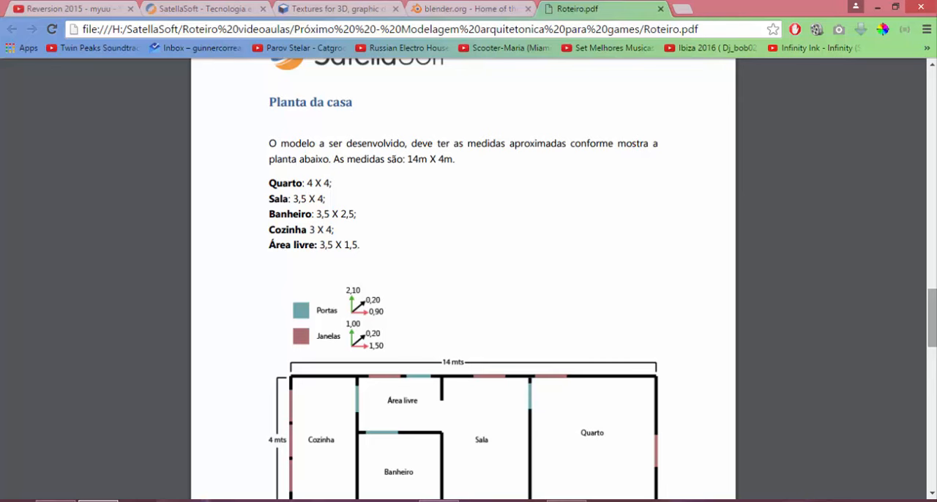
{"action": "scroll", "scroll_direction": "down", "scroll_amount": 3}
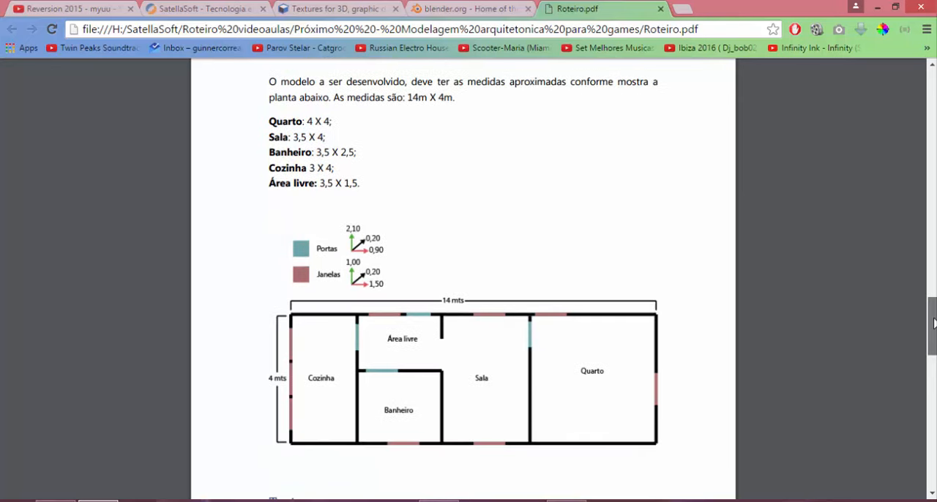
{"action": "scroll", "scroll_direction": "up", "scroll_amount": 3}
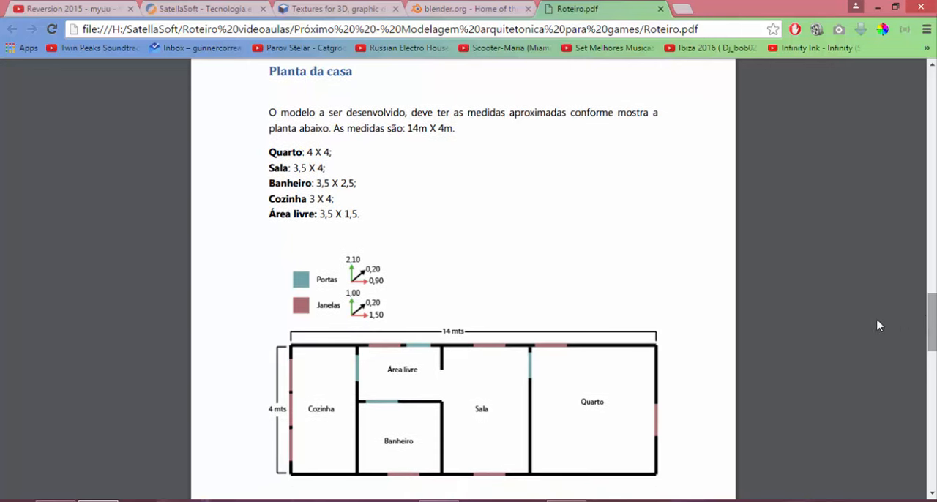
{"action": "mouse_move", "coordinate": [339, 293]}
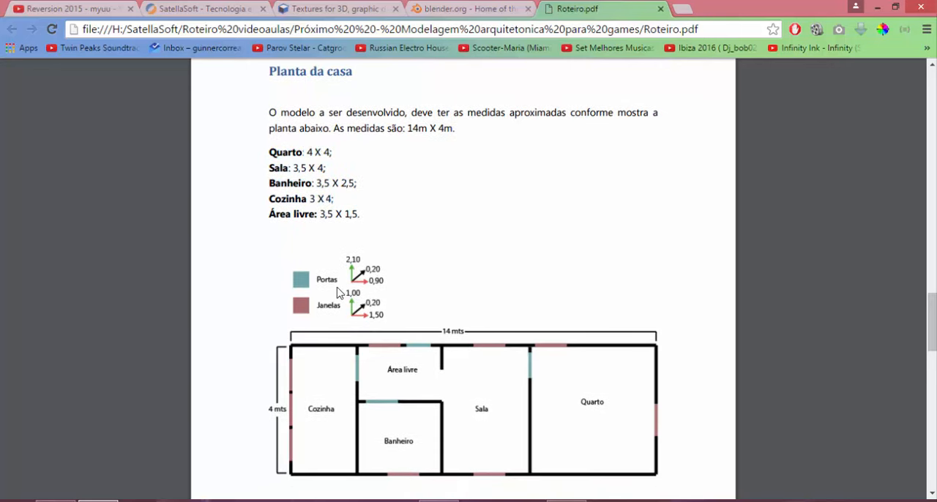
{"action": "mouse_move", "coordinate": [552, 265]}
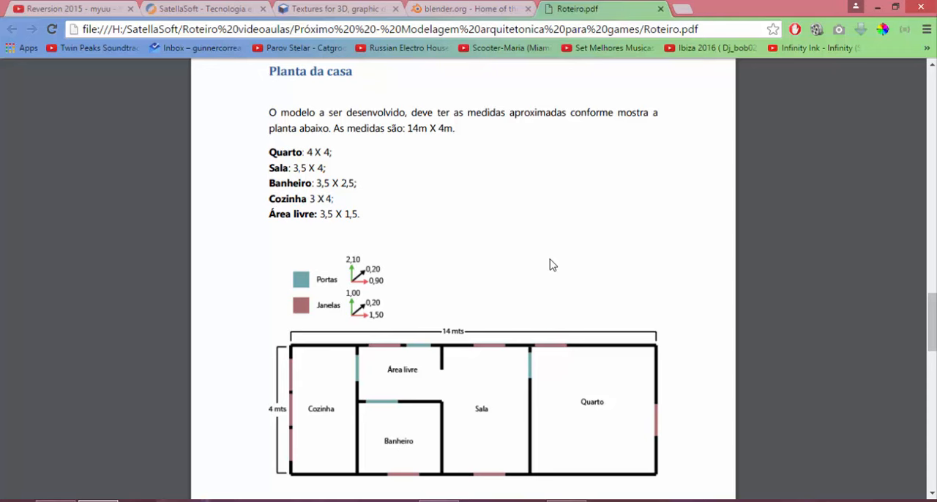
{"action": "mouse_move", "coordinate": [554, 264]}
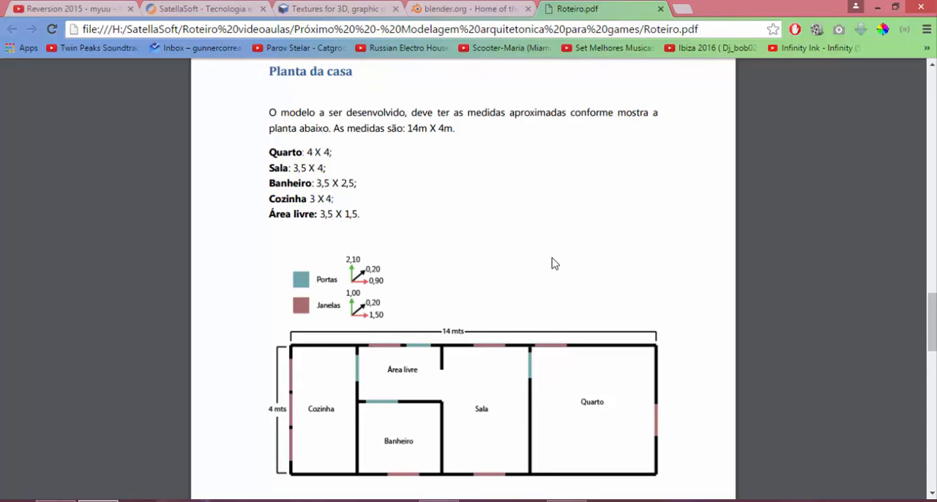
{"action": "mouse_move", "coordinate": [741, 415]}
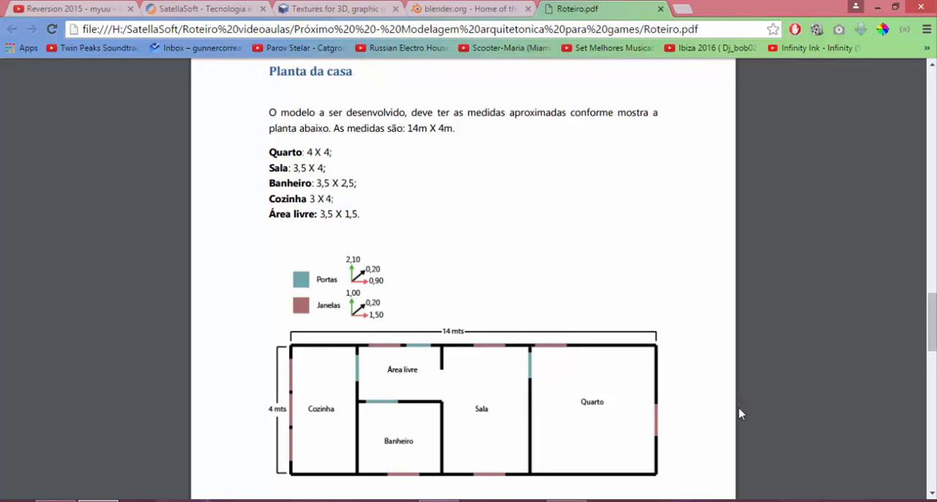
{"action": "mouse_move", "coordinate": [517, 372]}
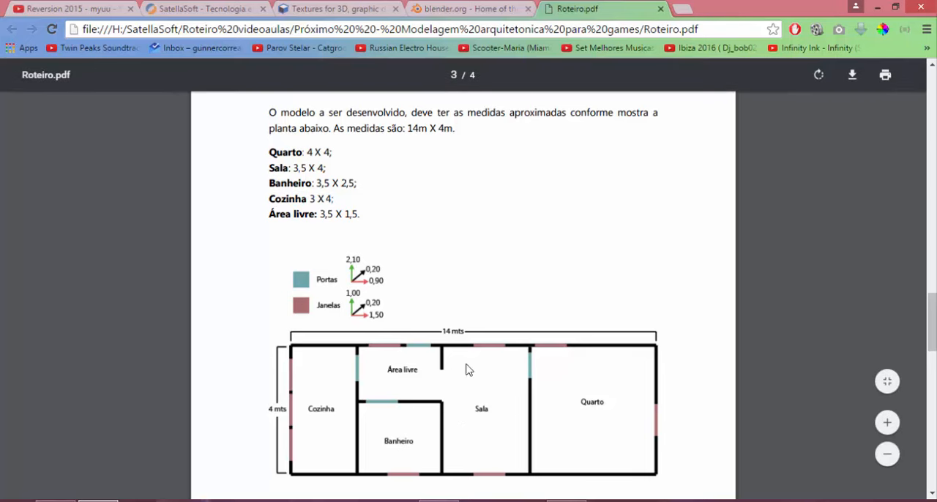
{"action": "mouse_move", "coordinate": [345, 197]}
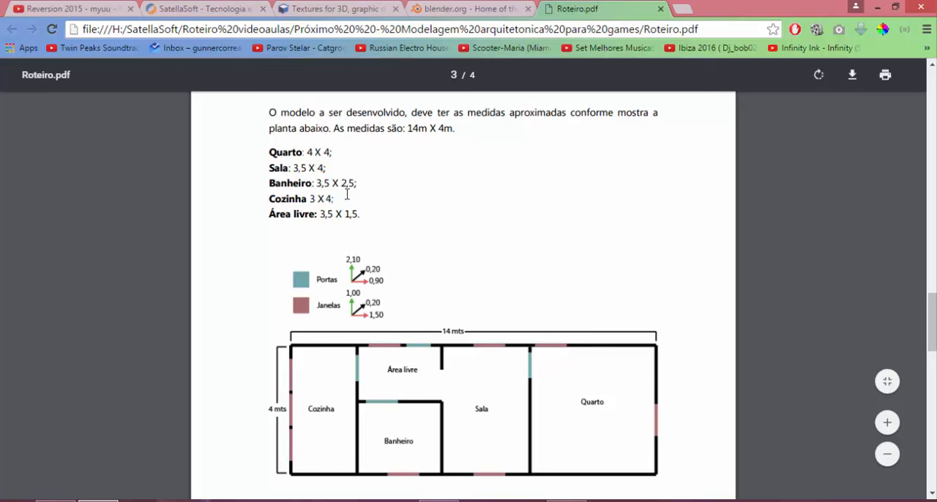
{"action": "mouse_move", "coordinate": [439, 444]}
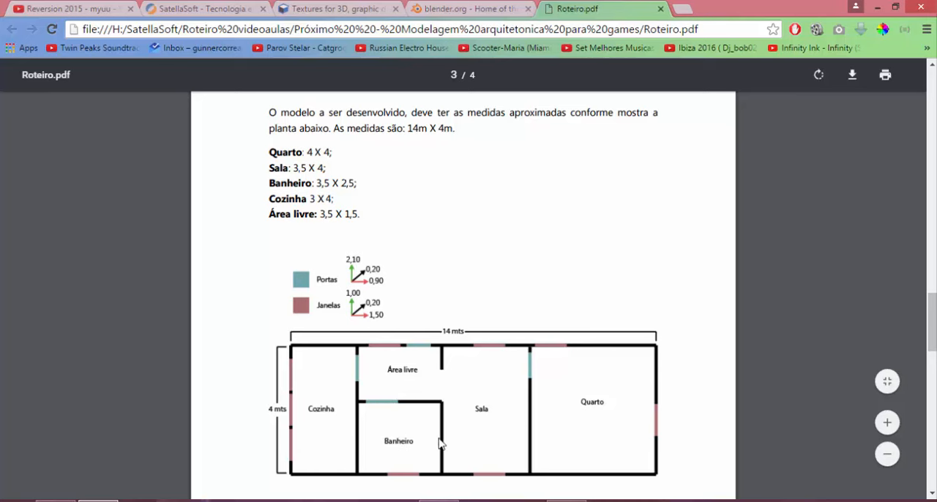
{"action": "mouse_move", "coordinate": [395, 439]}
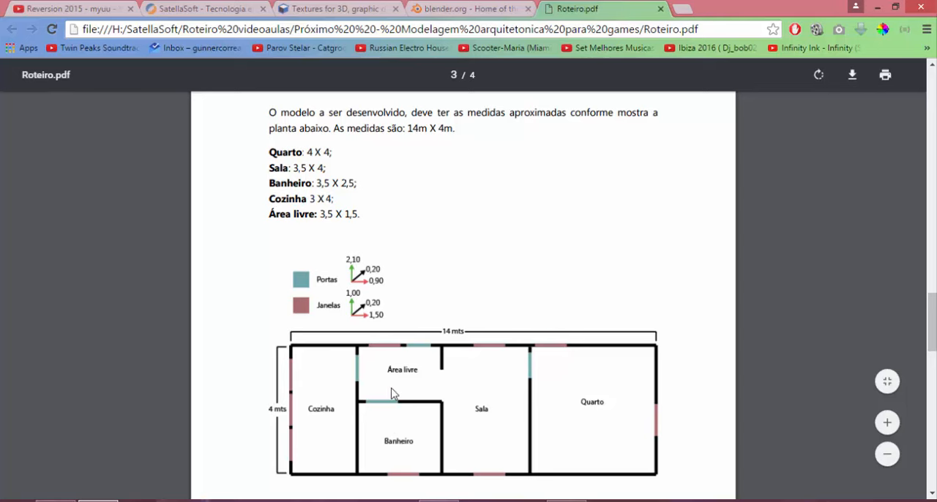
{"action": "mouse_move", "coordinate": [382, 297]}
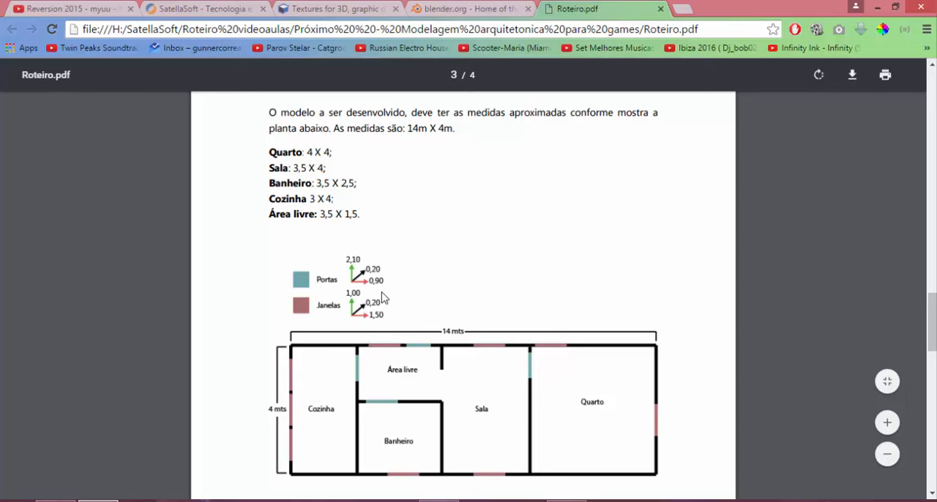
{"action": "mouse_move", "coordinate": [397, 265]}
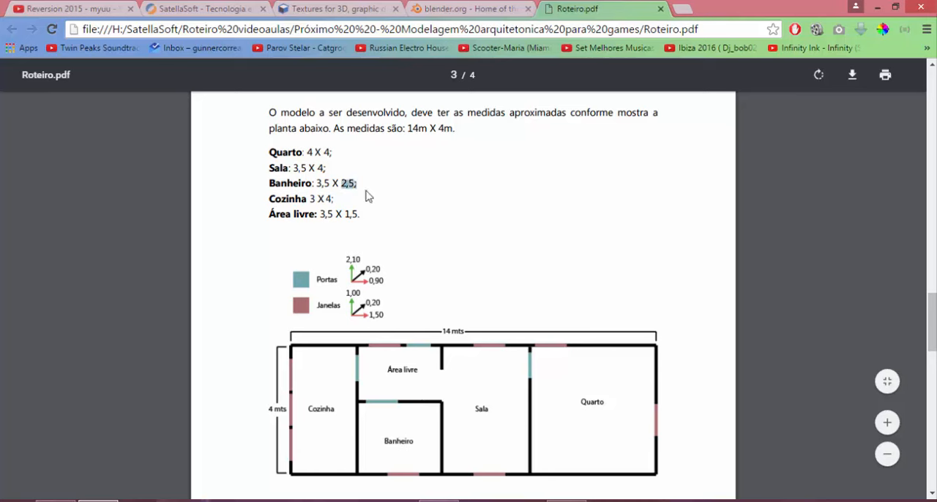
{"action": "mouse_move", "coordinate": [423, 369]}
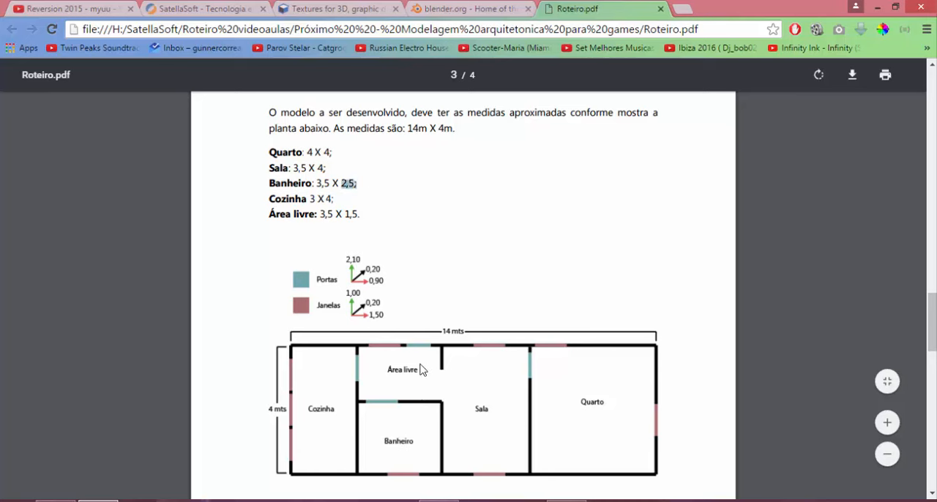
{"action": "mouse_move", "coordinate": [407, 423]}
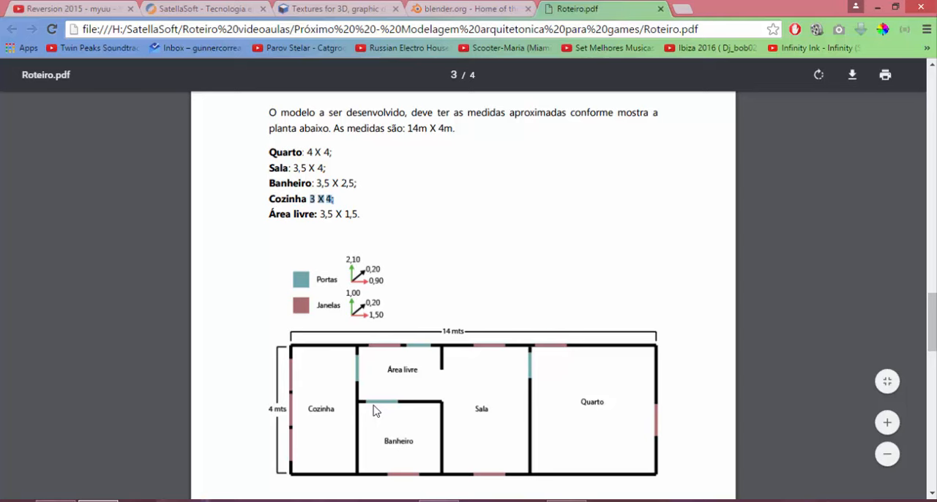
{"action": "mouse_move", "coordinate": [385, 349]}
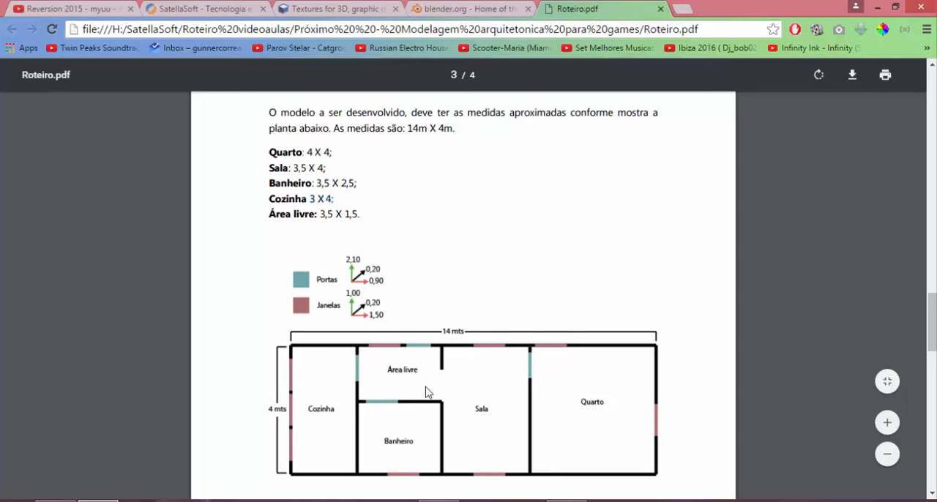
{"action": "mouse_move", "coordinate": [379, 398]}
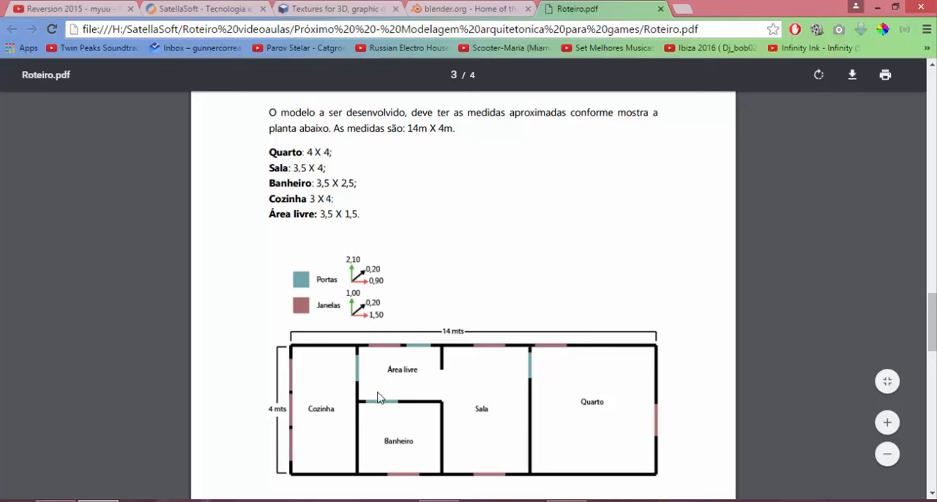
{"action": "mouse_move", "coordinate": [358, 280]}
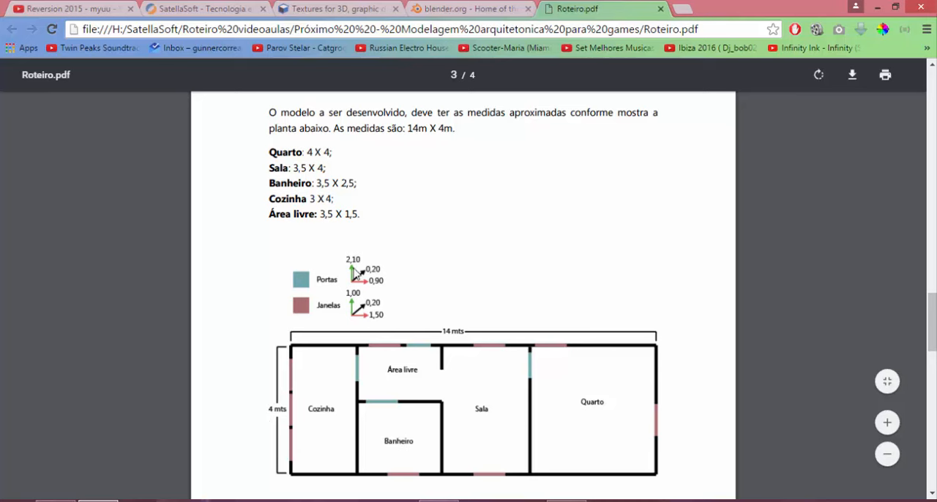
{"action": "mouse_move", "coordinate": [360, 285]}
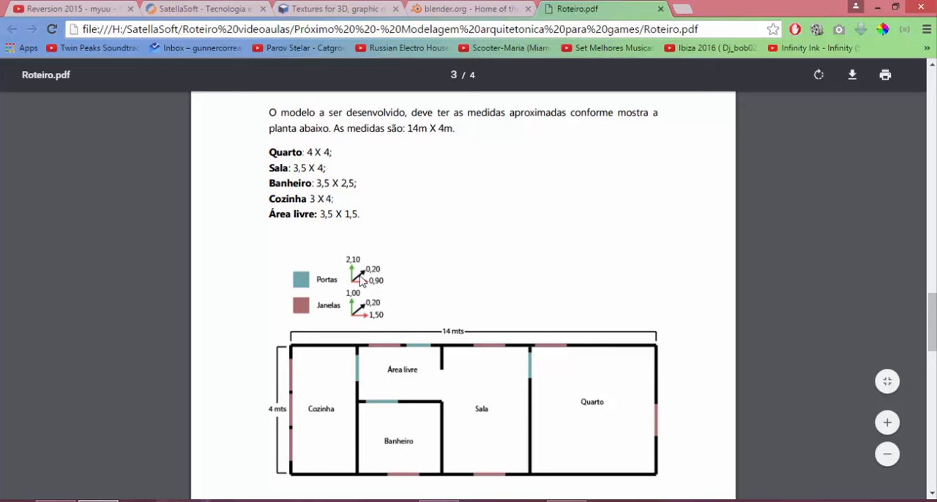
{"action": "mouse_move", "coordinate": [396, 291]}
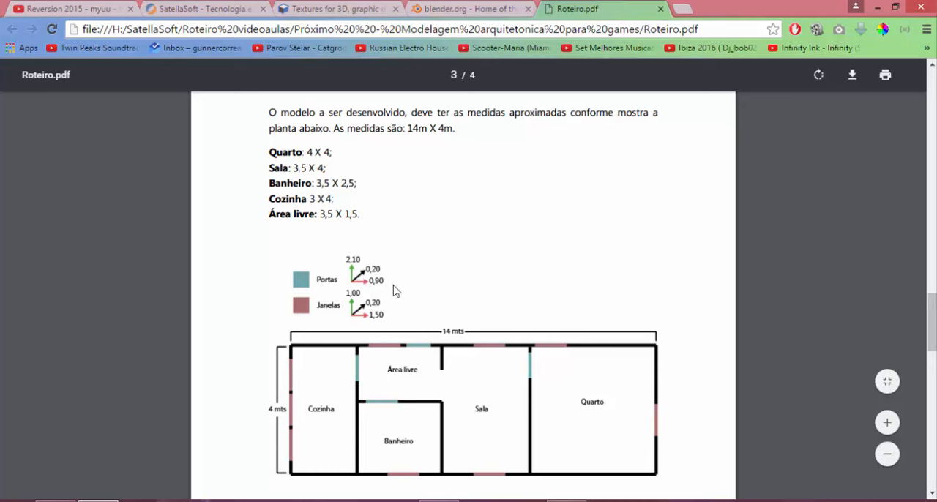
{"action": "mouse_move", "coordinate": [373, 292]}
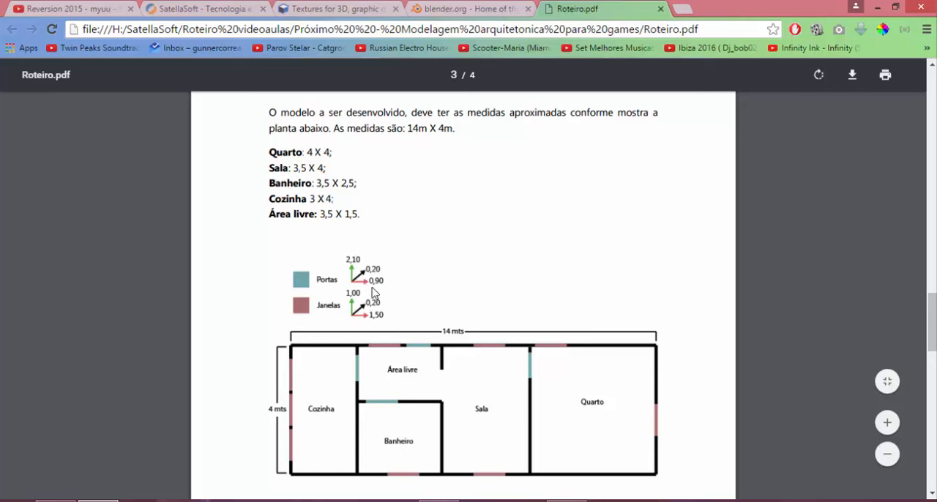
{"action": "mouse_move", "coordinate": [399, 296]}
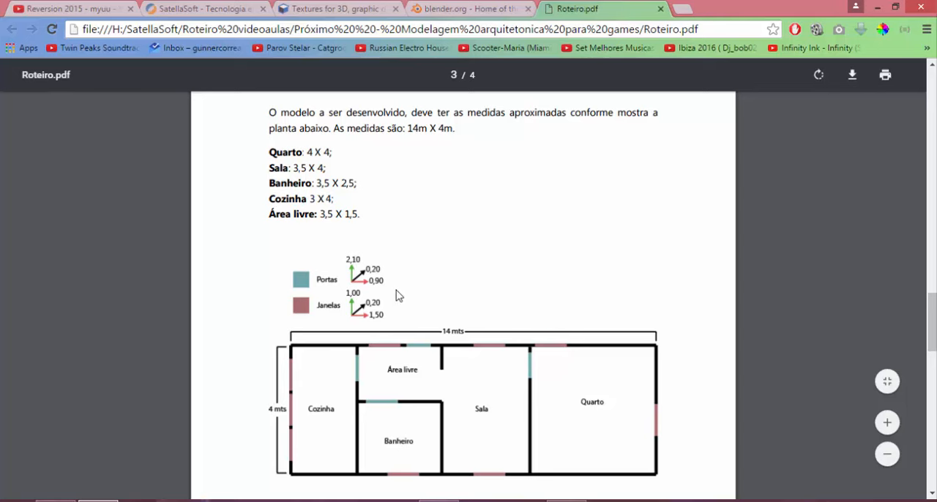
{"action": "mouse_move", "coordinate": [478, 310]}
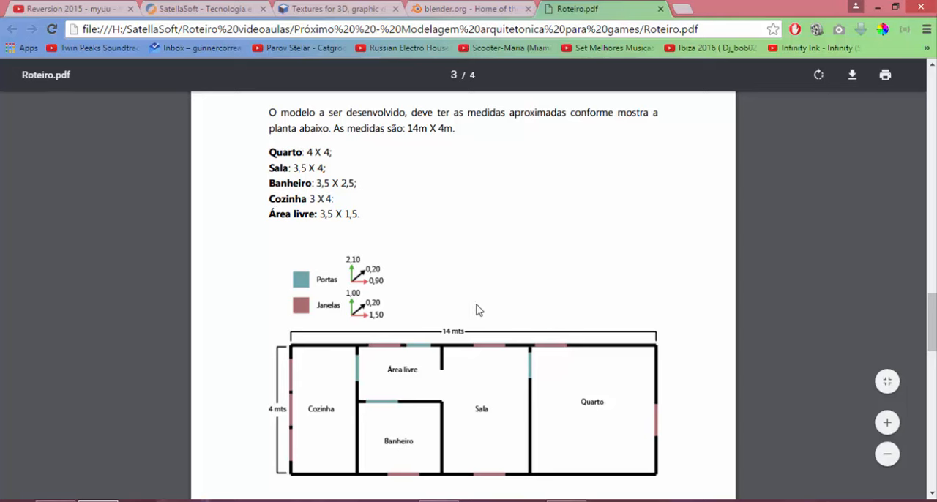
{"action": "mouse_move", "coordinate": [486, 288]}
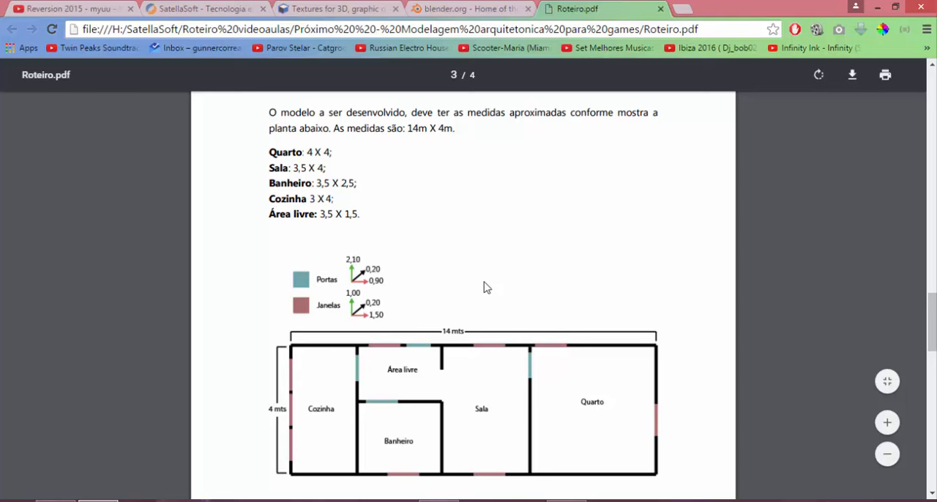
{"action": "mouse_move", "coordinate": [351, 324]}
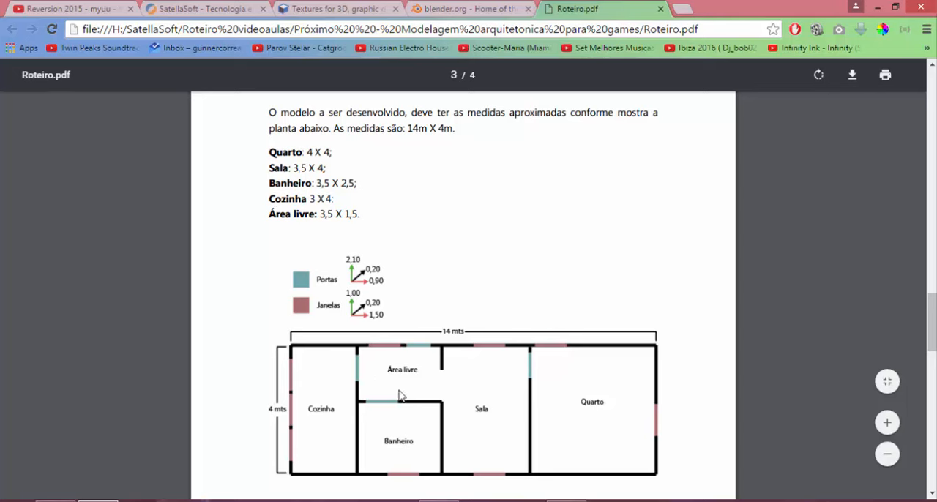
{"action": "mouse_move", "coordinate": [384, 311]}
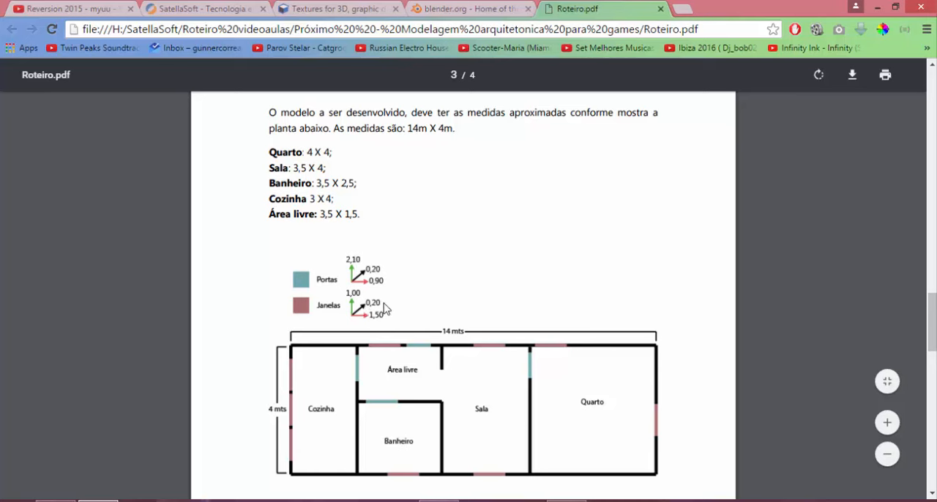
{"action": "mouse_move", "coordinate": [562, 356]}
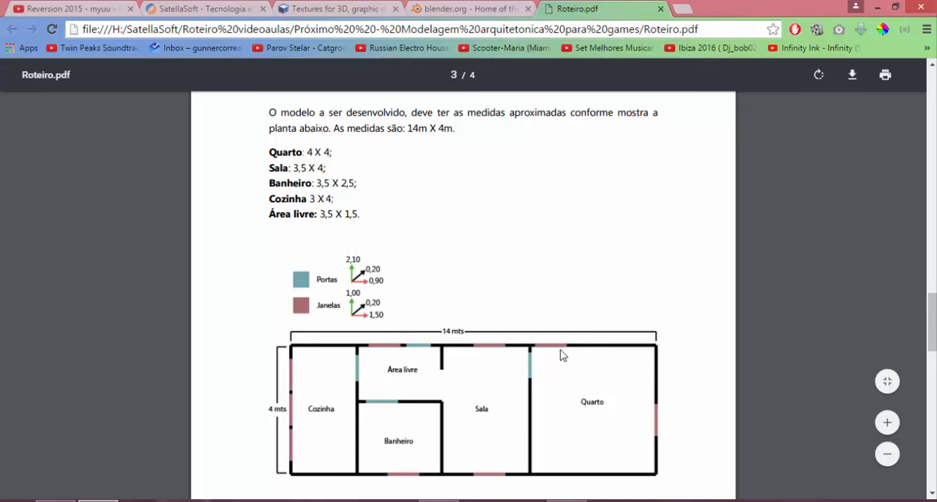
{"action": "mouse_move", "coordinate": [476, 338]}
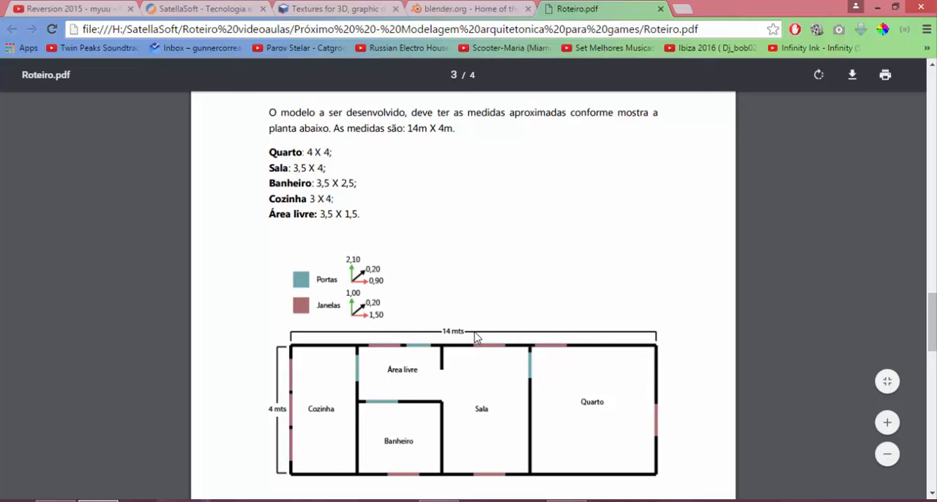
{"action": "mouse_move", "coordinate": [411, 217]}
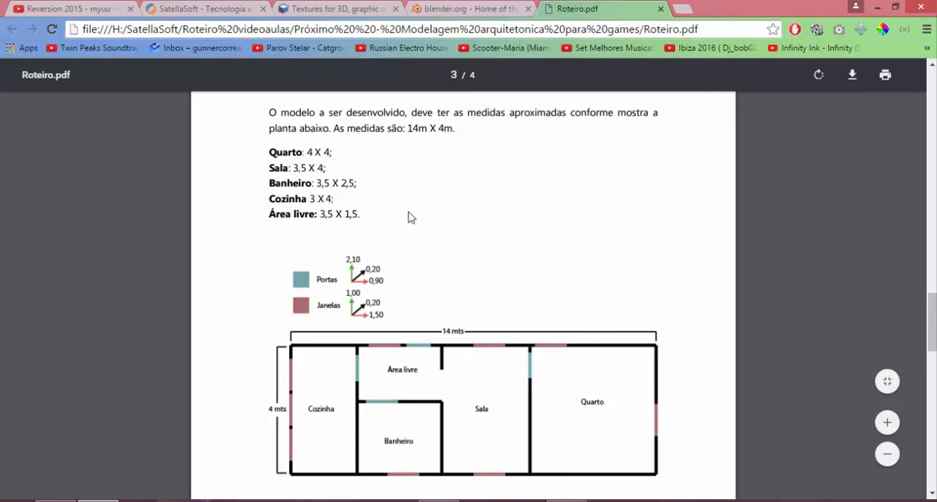
{"action": "mouse_move", "coordinate": [511, 339]}
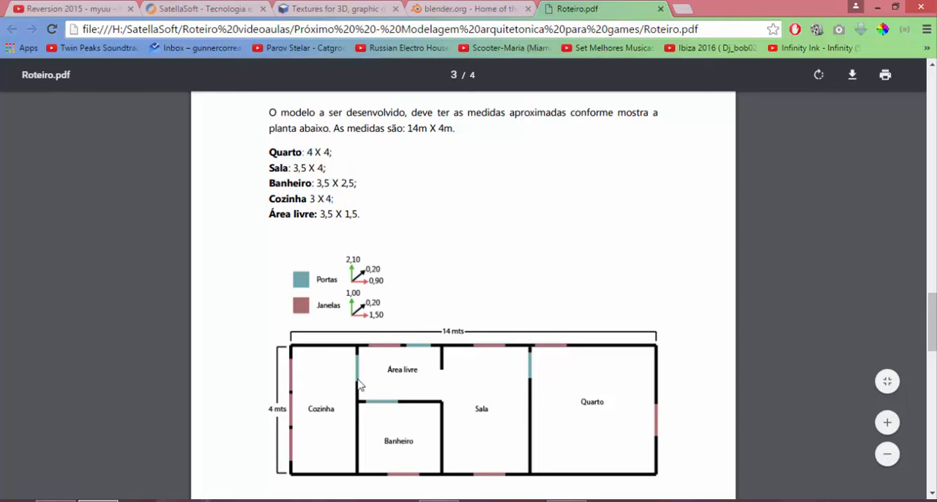
{"action": "mouse_move", "coordinate": [439, 331]}
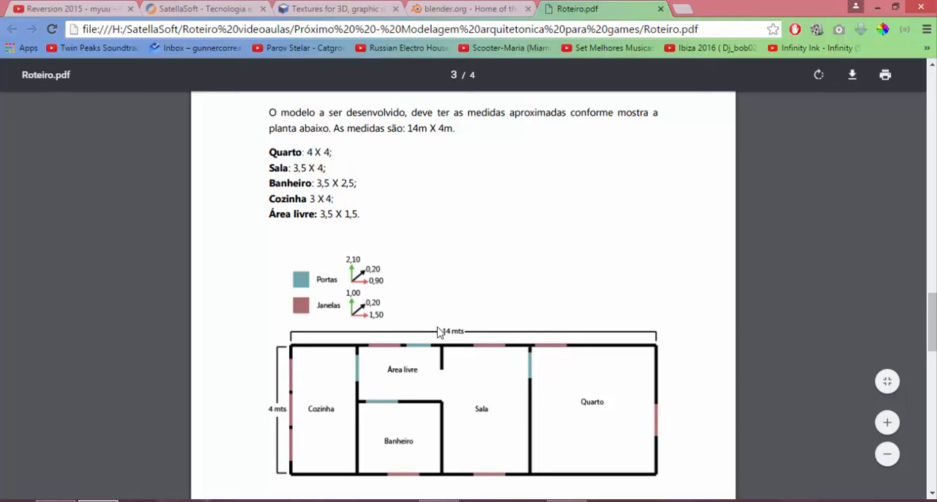
{"action": "mouse_move", "coordinate": [328, 435]}
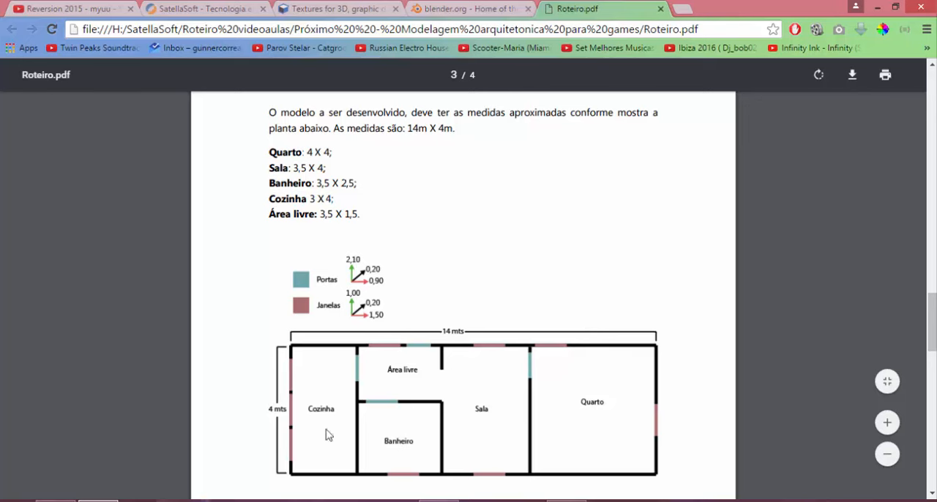
Step: Scroll past Texturas to page 4's texture thumbnails and Cronograma table
{"action": "scroll", "scroll_direction": "down", "scroll_amount": 3}
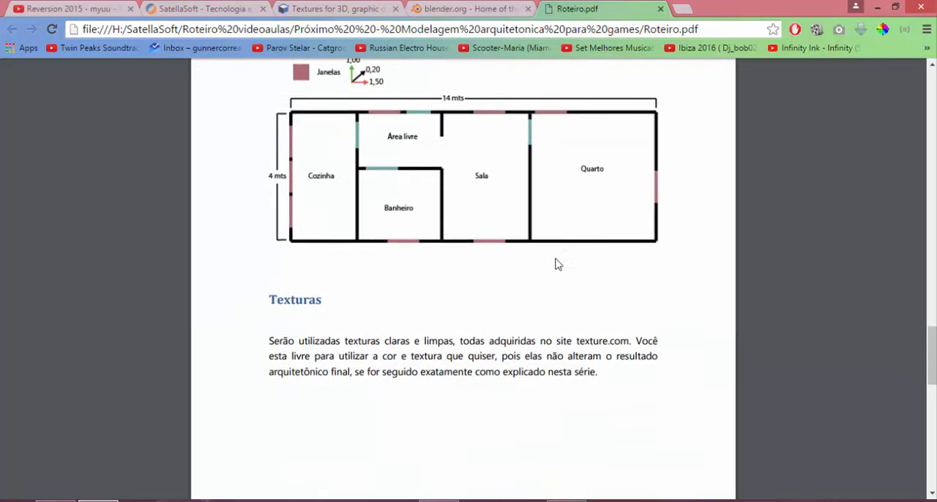
{"action": "scroll", "scroll_direction": "down", "scroll_amount": 3}
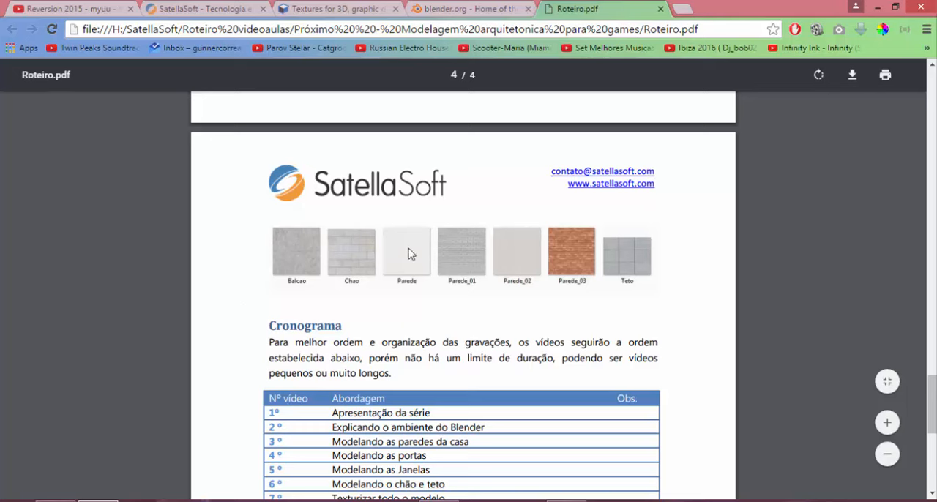
{"action": "mouse_move", "coordinate": [405, 289]}
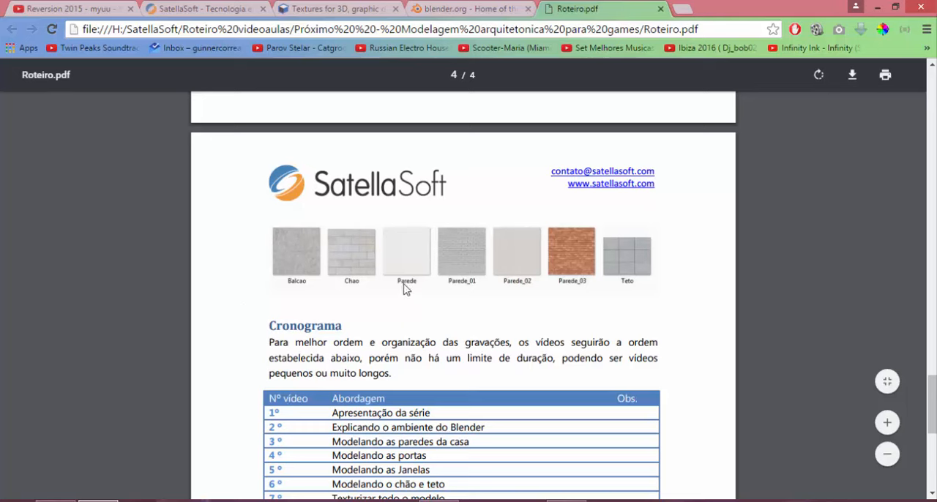
{"action": "mouse_move", "coordinate": [559, 202]}
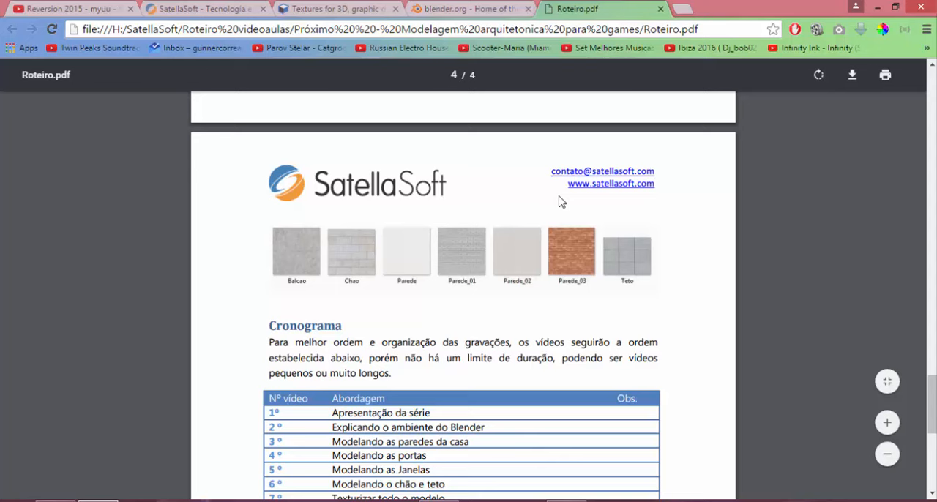
Step: Scroll through the full 16-video Cronograma table and back to the Sobre and Escopo sections
{"action": "scroll", "scroll_direction": "down", "scroll_amount": 3}
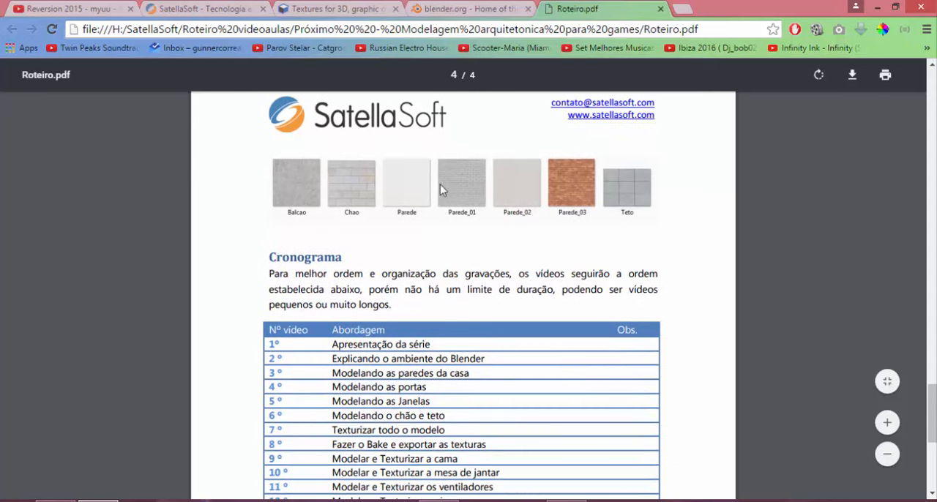
{"action": "scroll", "scroll_direction": "down", "scroll_amount": 3}
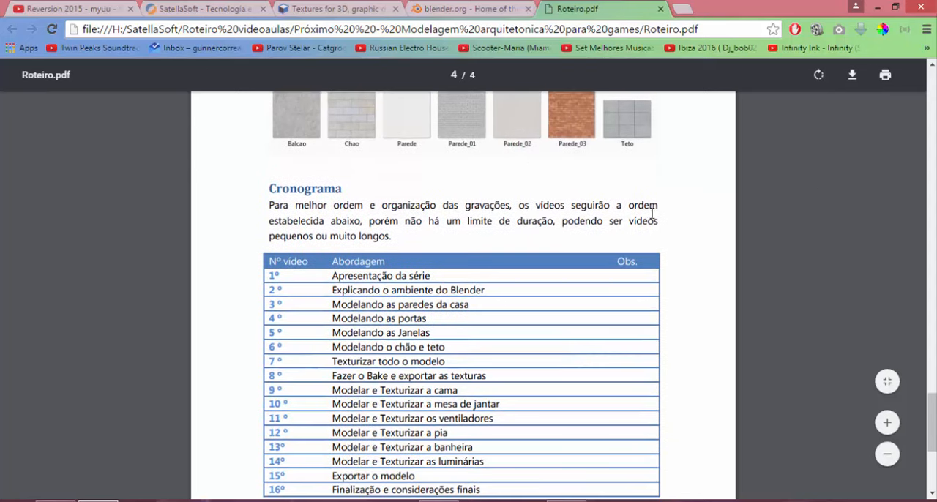
{"action": "scroll", "scroll_direction": "down", "scroll_amount": 3}
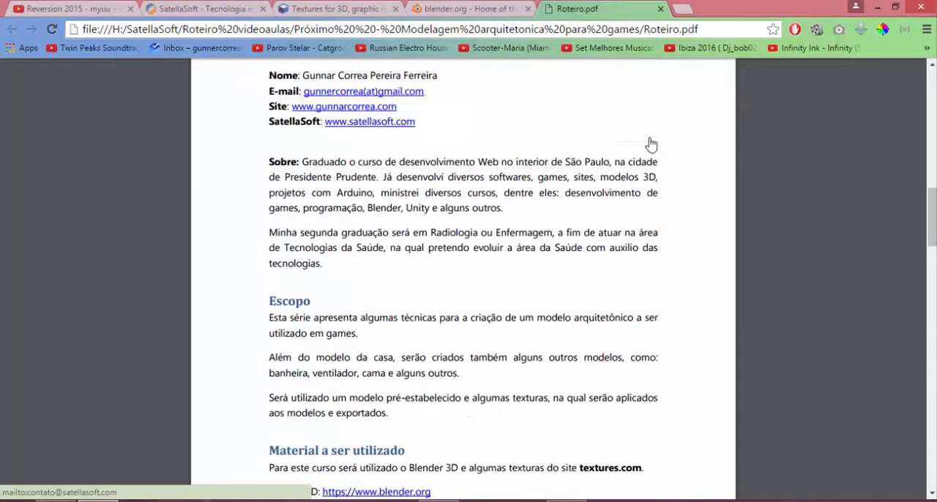
{"action": "scroll", "scroll_direction": "up", "scroll_amount": 3}
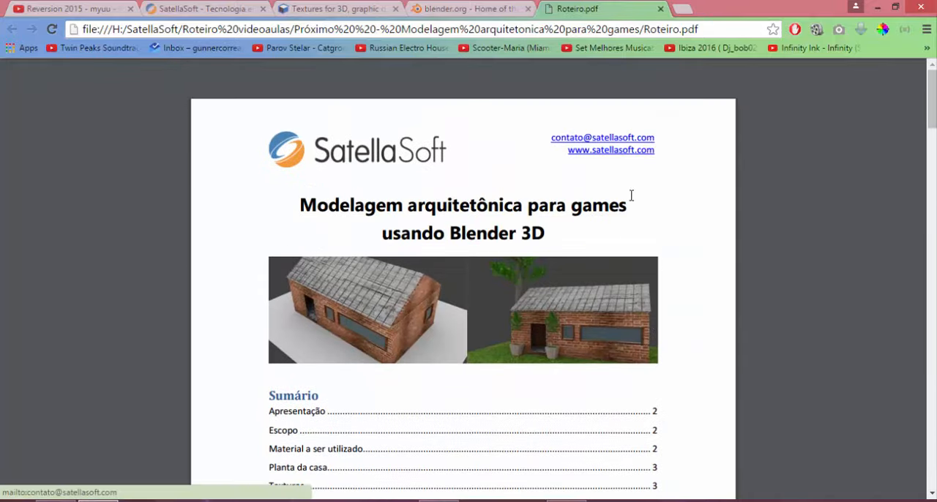
{"action": "scroll", "scroll_direction": "down", "scroll_amount": 3}
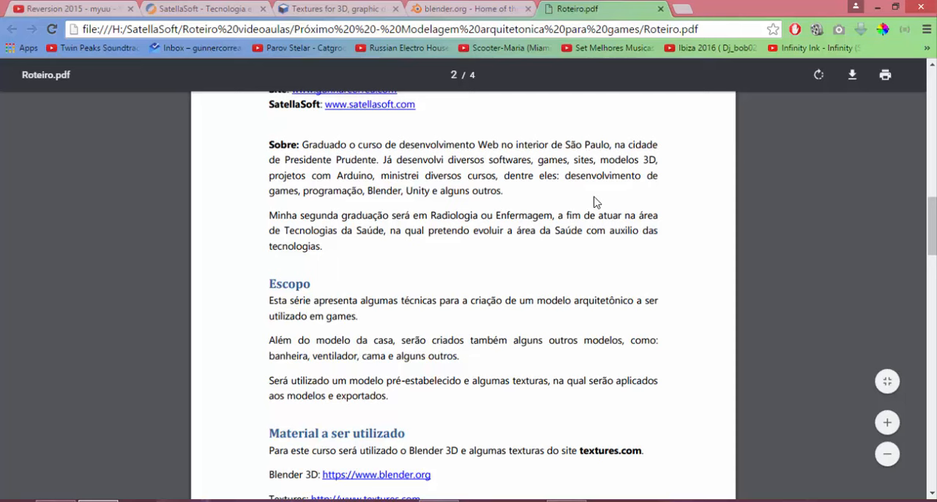
{"action": "scroll", "scroll_direction": "up", "scroll_amount": 3}
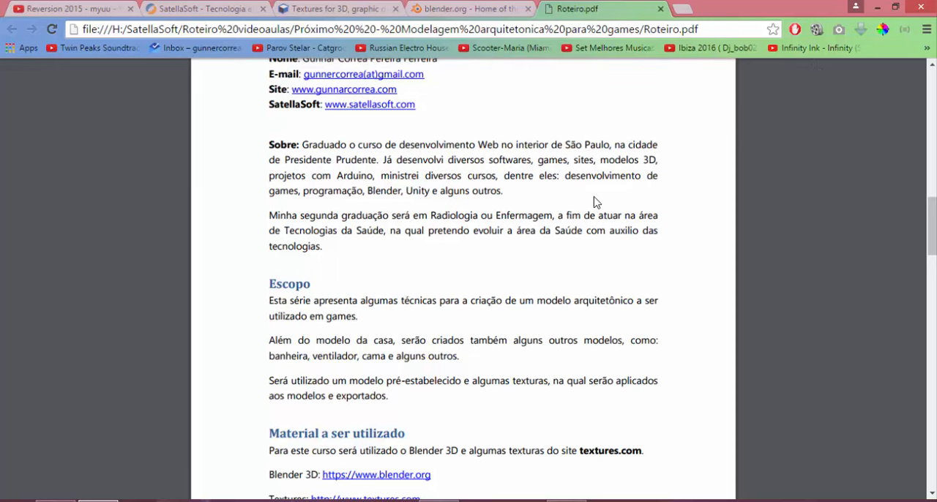